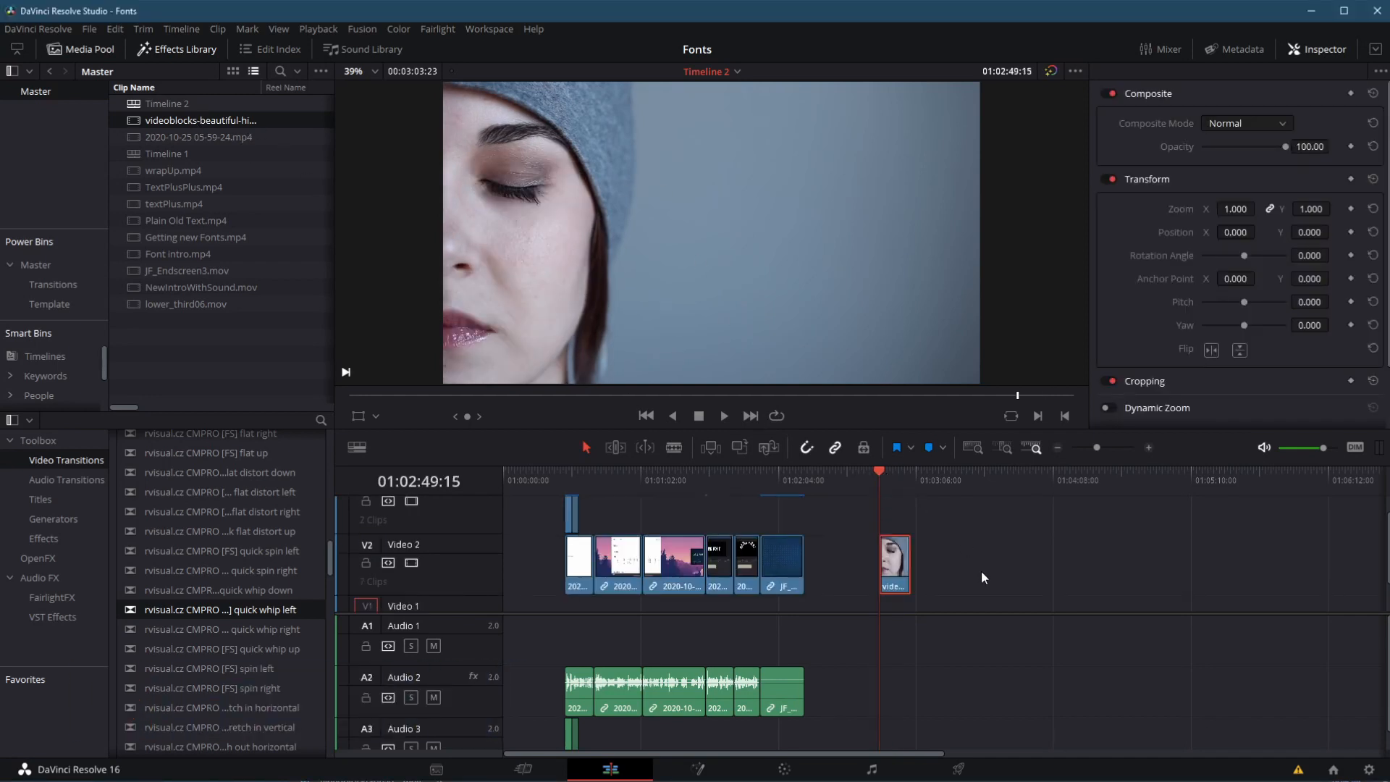
Move the playhead to the frame where the woman smiles with eyes open
{"action": "left_click", "coordinate": [723, 416]}
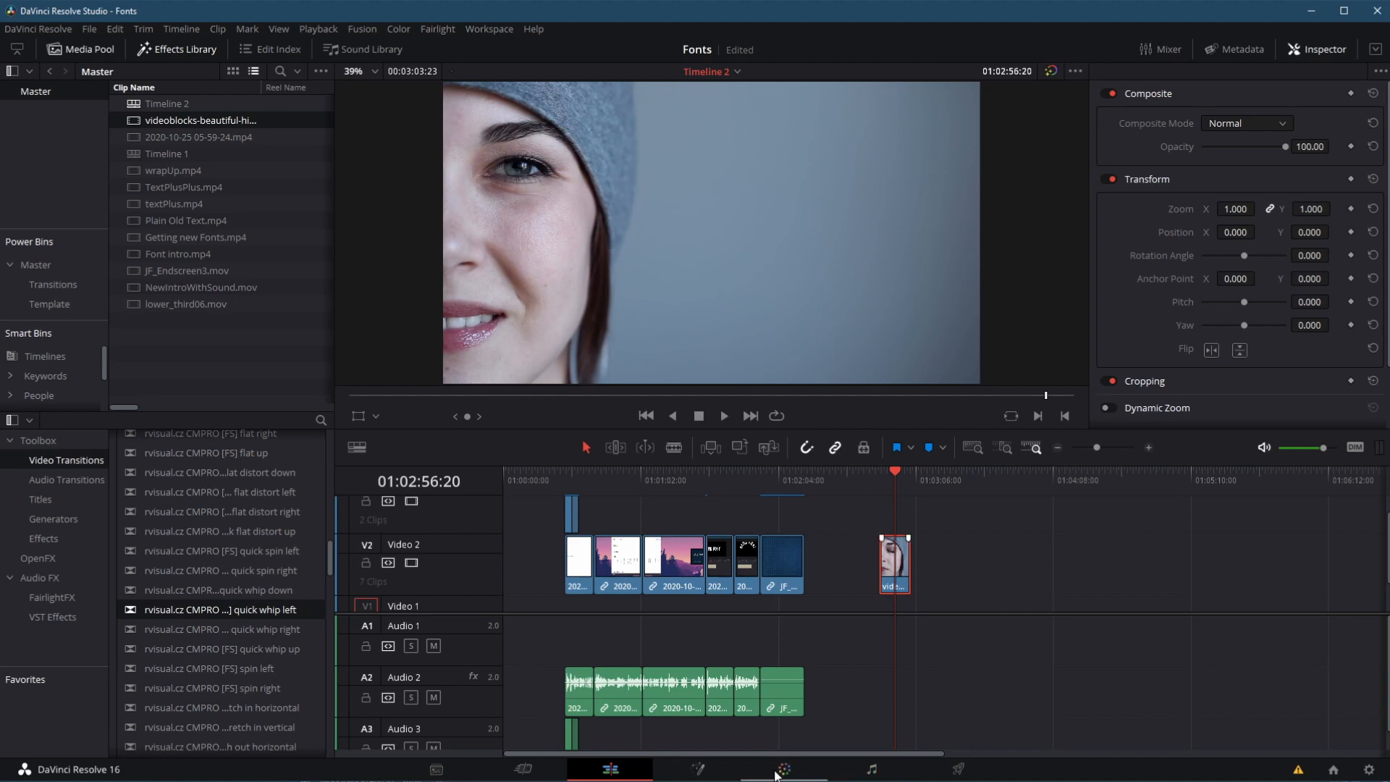
Bring the woman's clip into the Color page for grading
{"action": "left_click", "coordinate": [783, 769]}
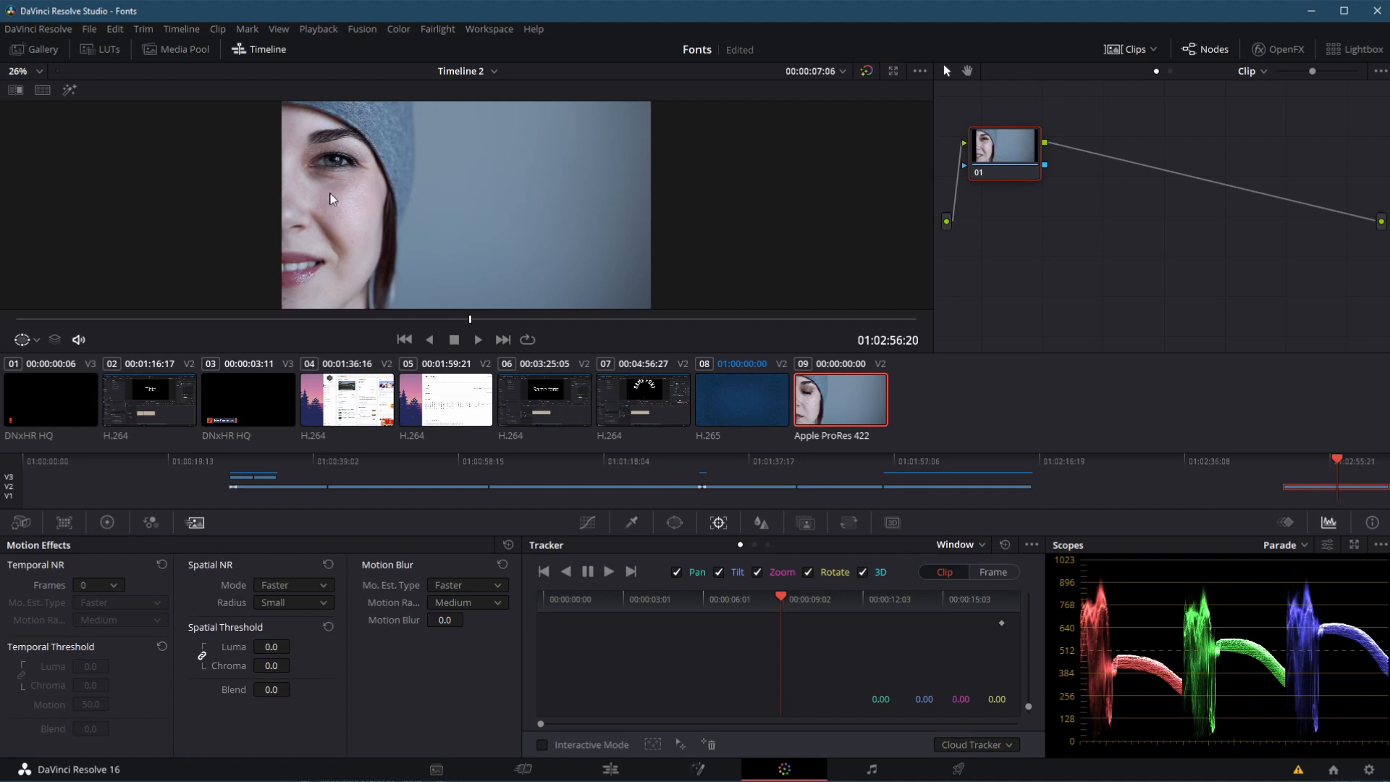
{"action": "mouse_move", "coordinate": [547, 249]}
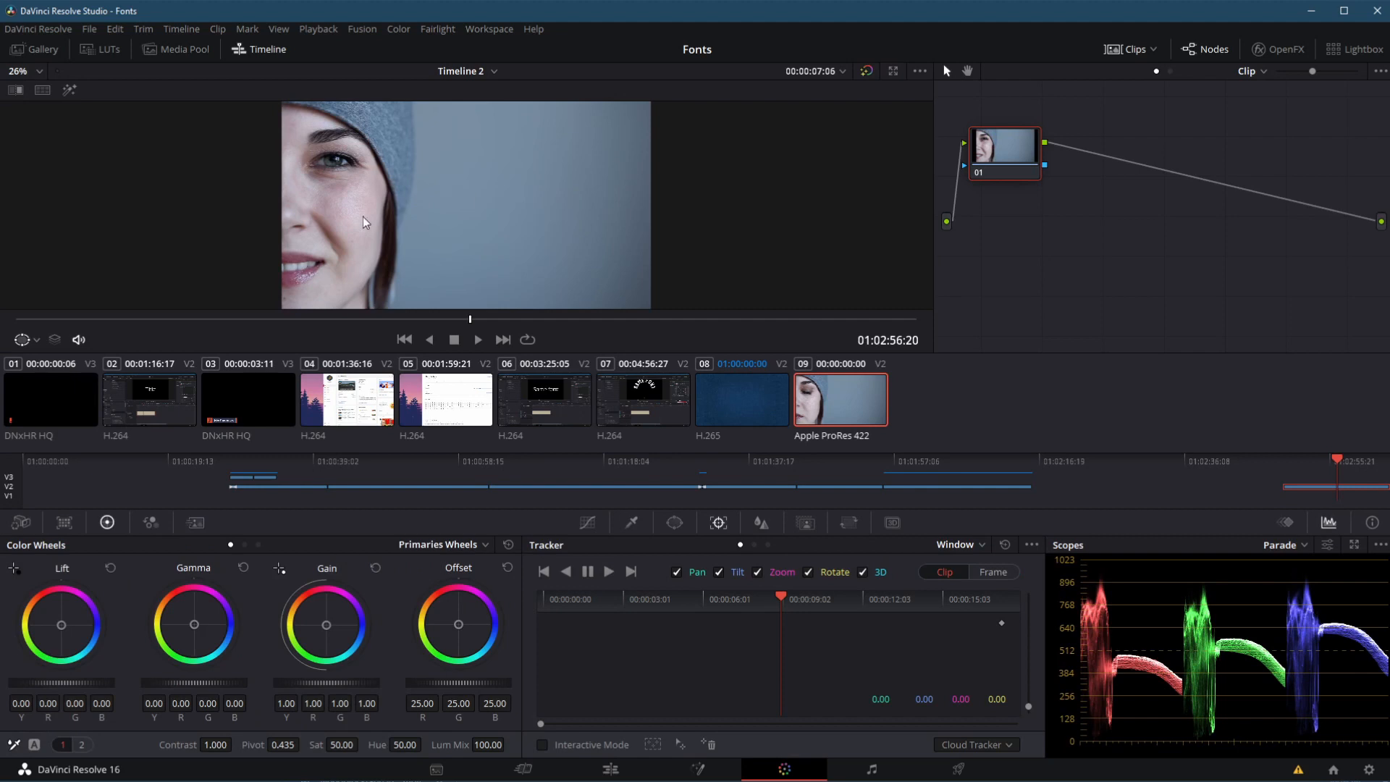
{"action": "mouse_move", "coordinate": [650, 303]}
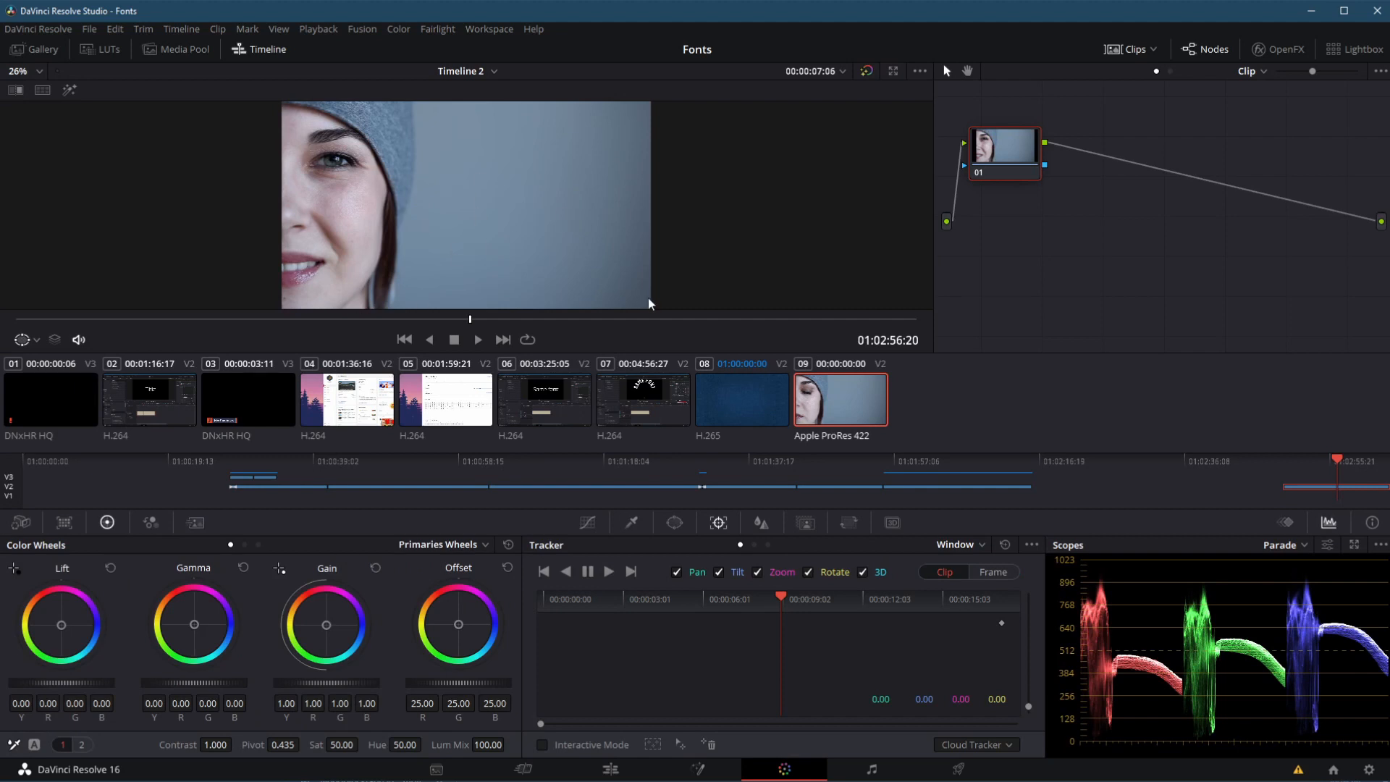
{"action": "mouse_move", "coordinate": [297, 189]}
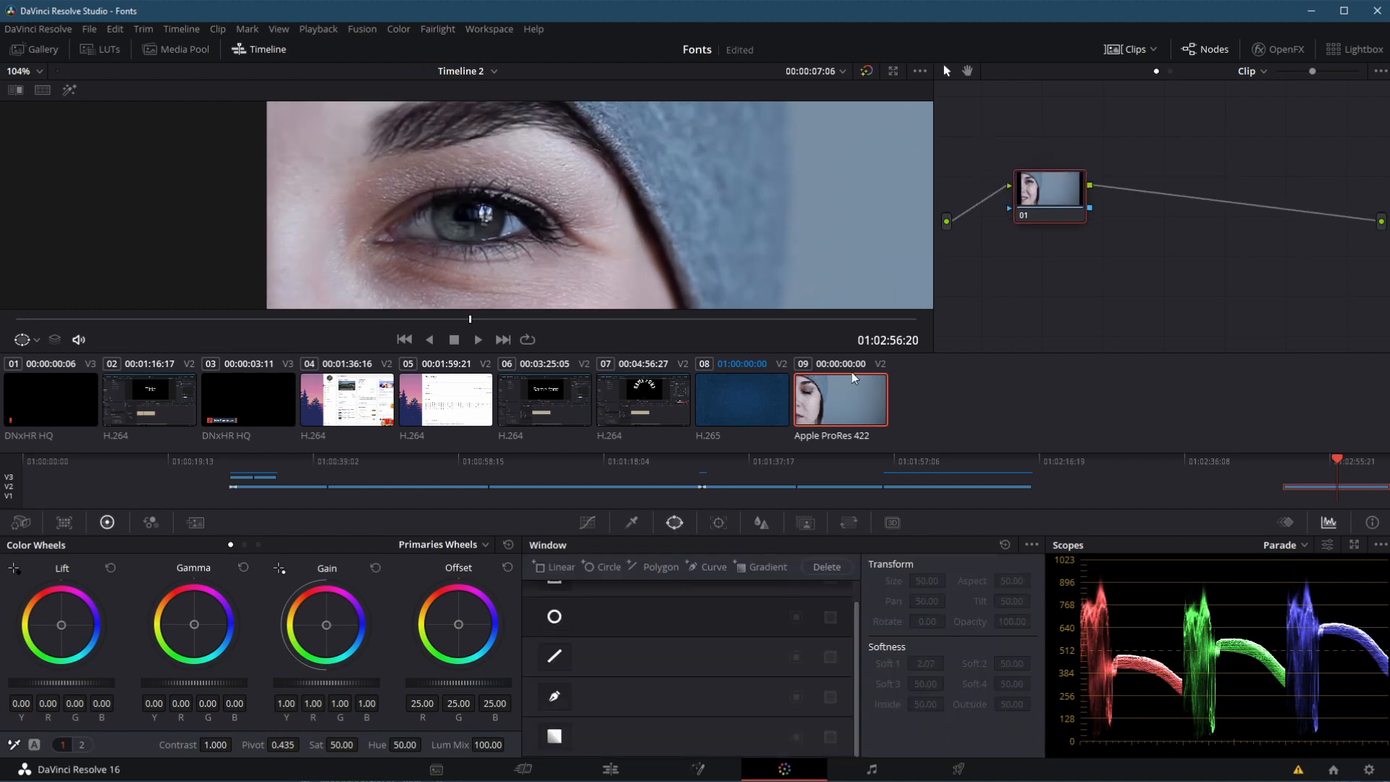
Add a Circle window shrunk over the woman's eye and grade its colour with the wheels
{"action": "left_click", "coordinate": [553, 617]}
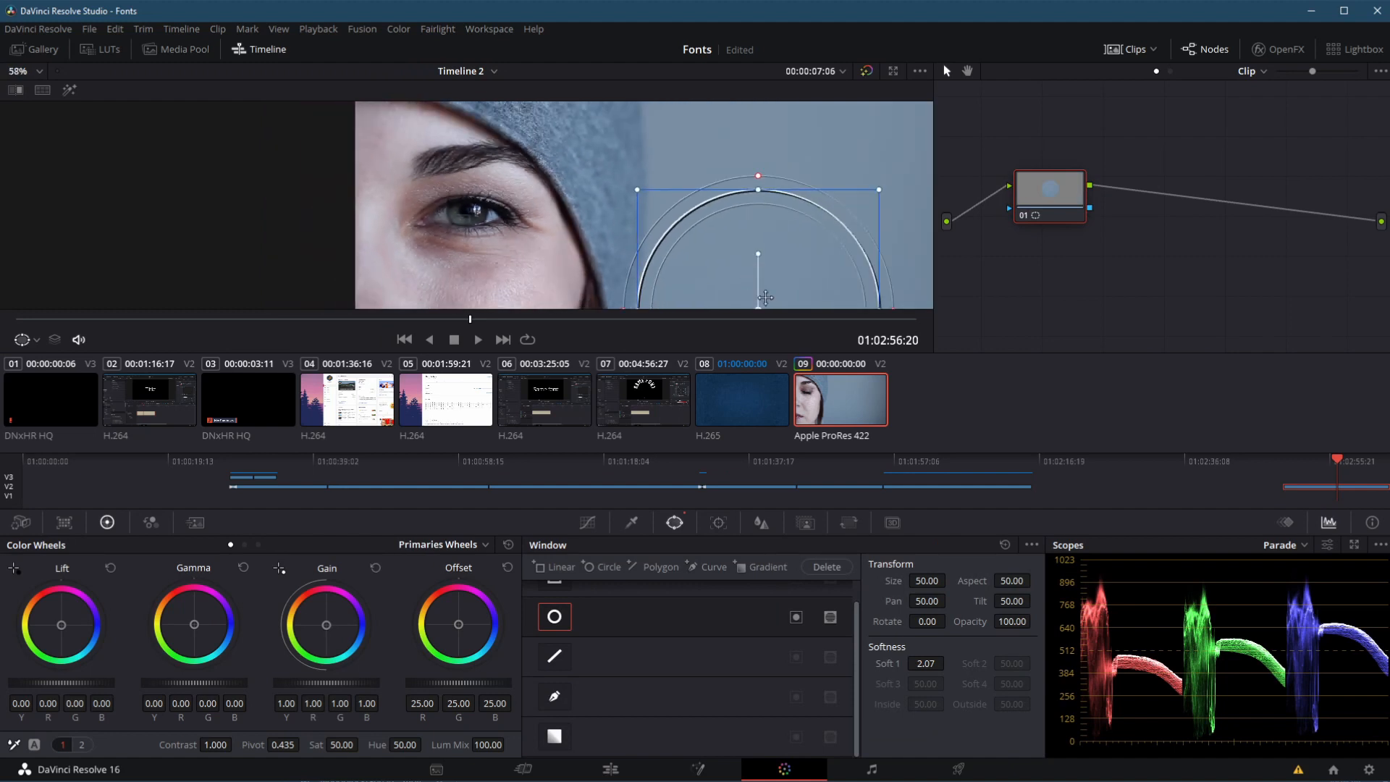
{"action": "left_click_drag", "start_coordinate": [757, 255], "coordinate": [479, 223]}
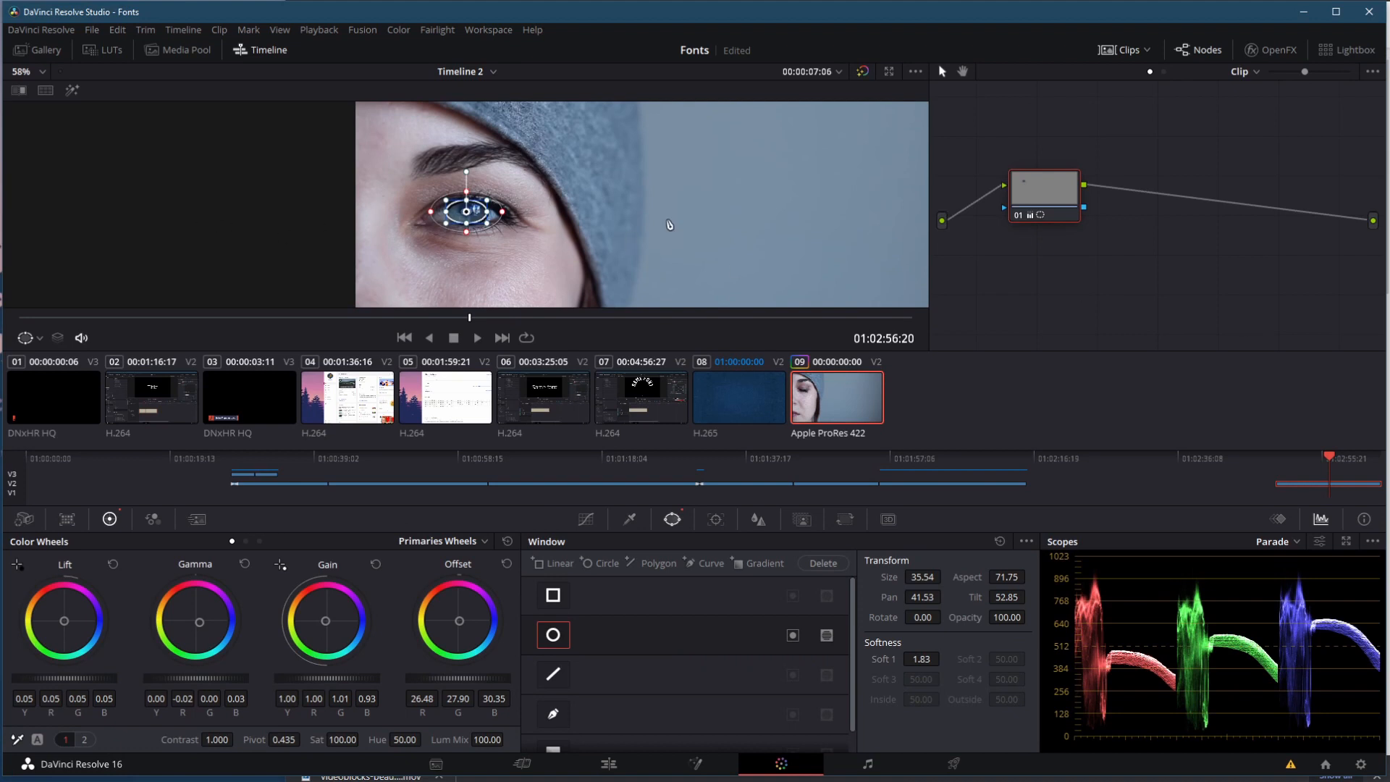
{"action": "left_click_drag", "start_coordinate": [1044, 188], "coordinate": [1067, 213]}
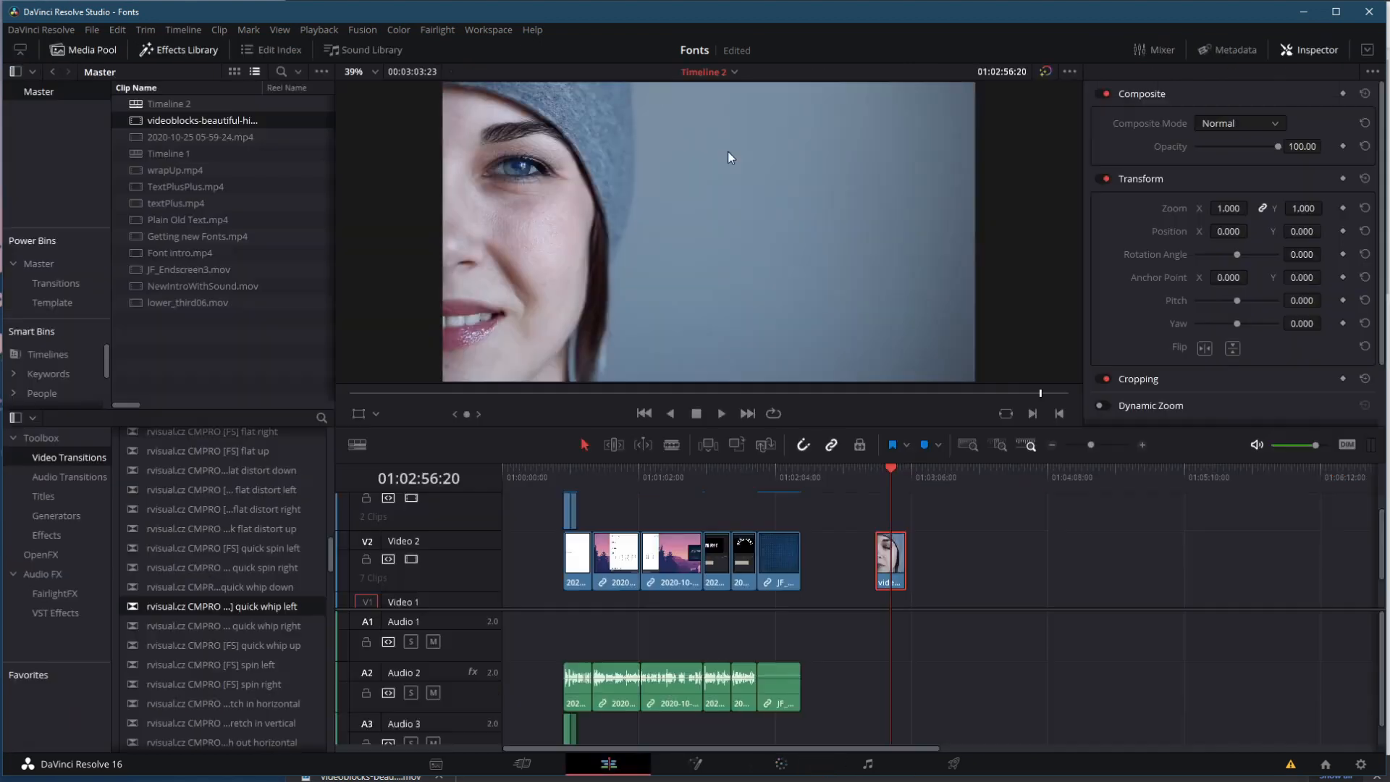
{"action": "mouse_move", "coordinate": [887, 341]}
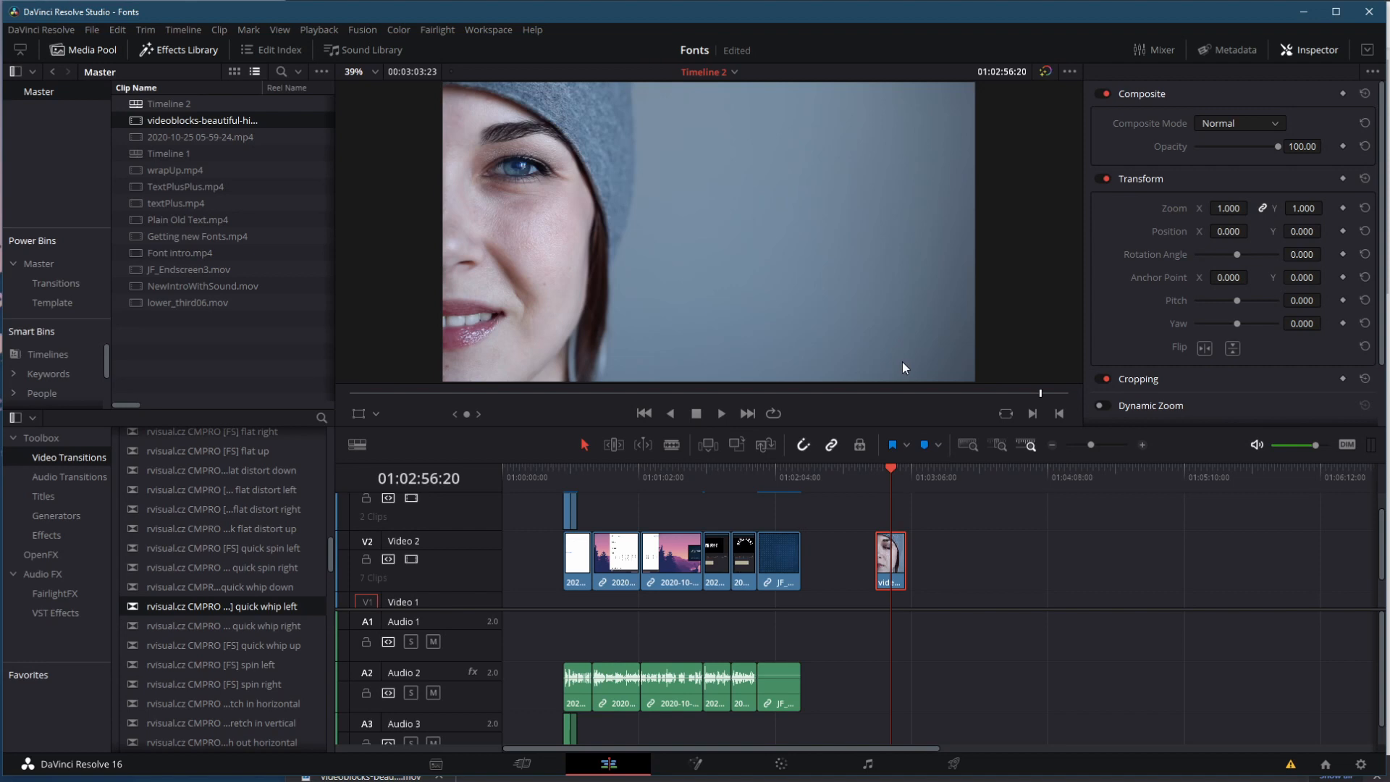
{"action": "mouse_move", "coordinate": [521, 173]}
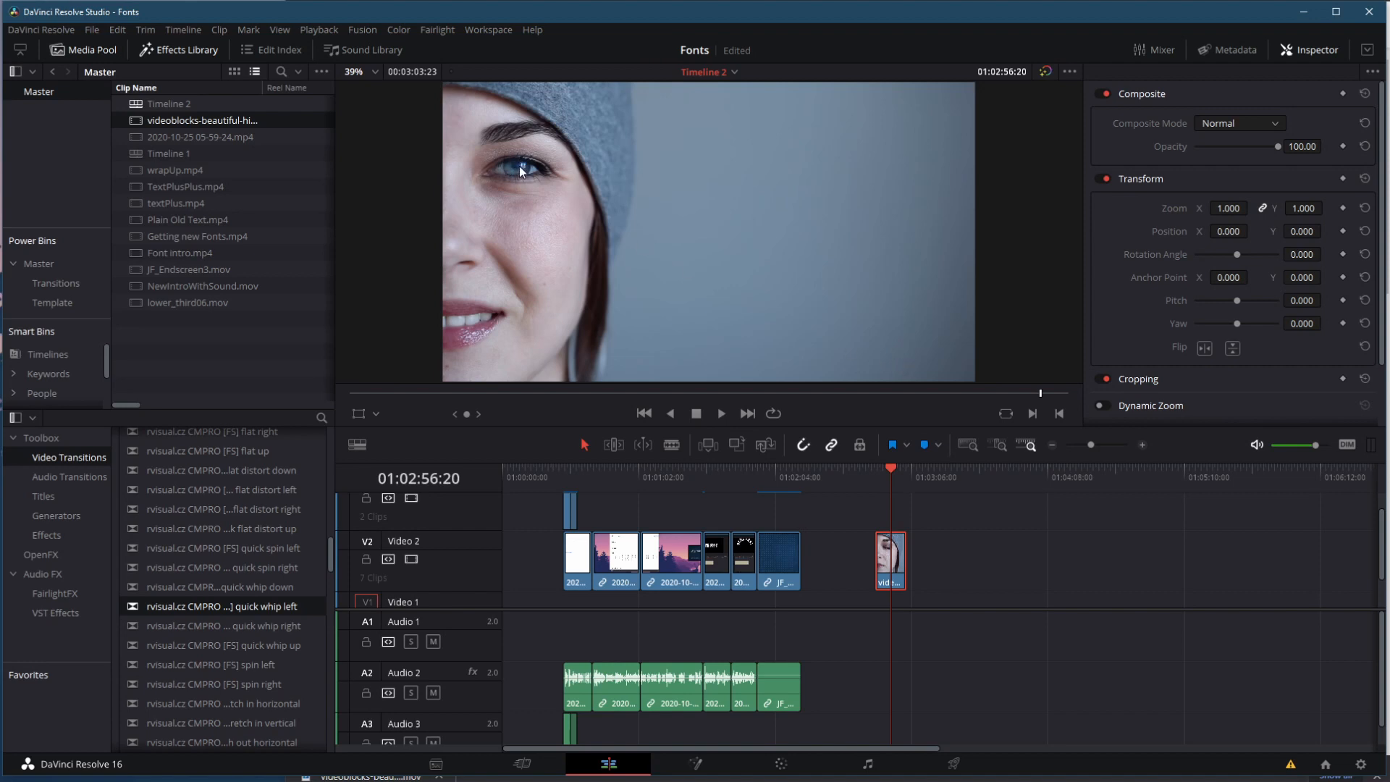
{"action": "mouse_move", "coordinate": [720, 231]}
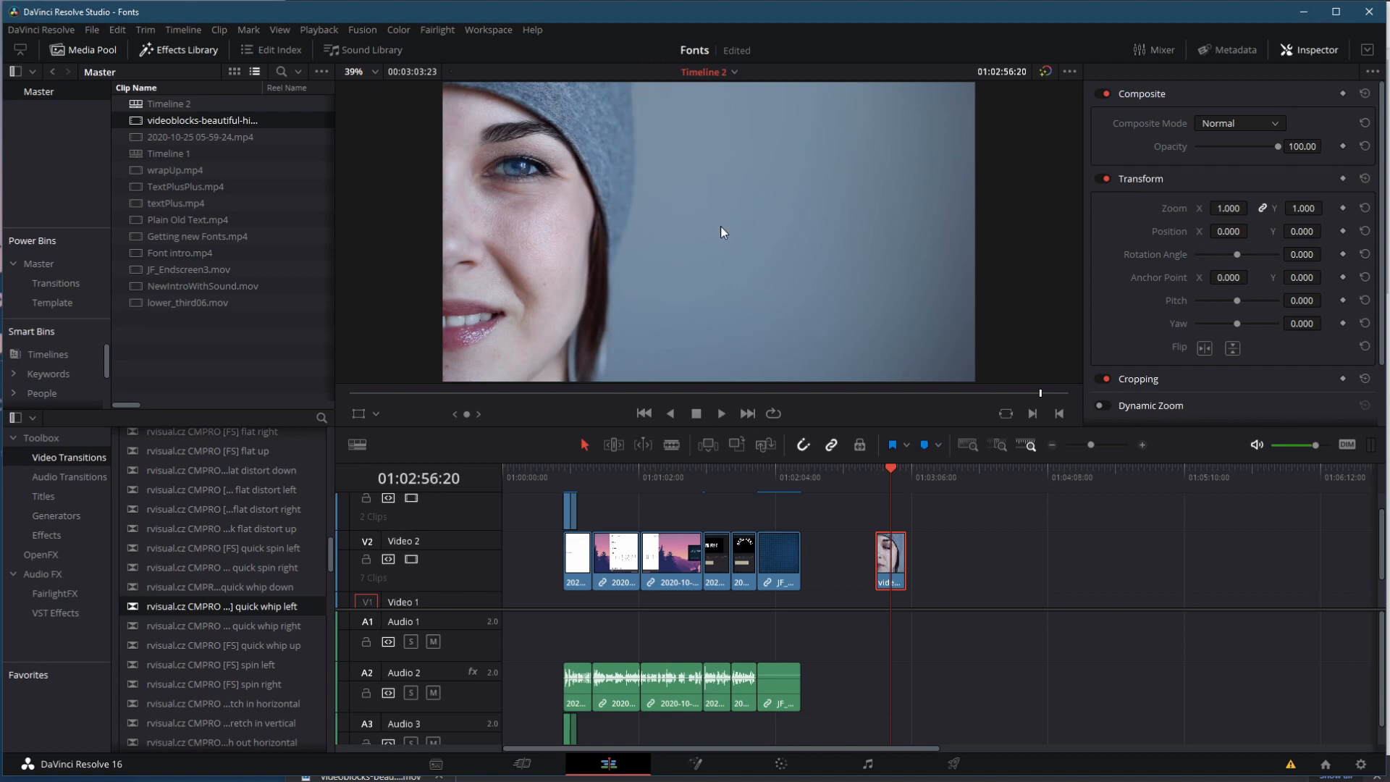
{"action": "mouse_move", "coordinate": [543, 213]}
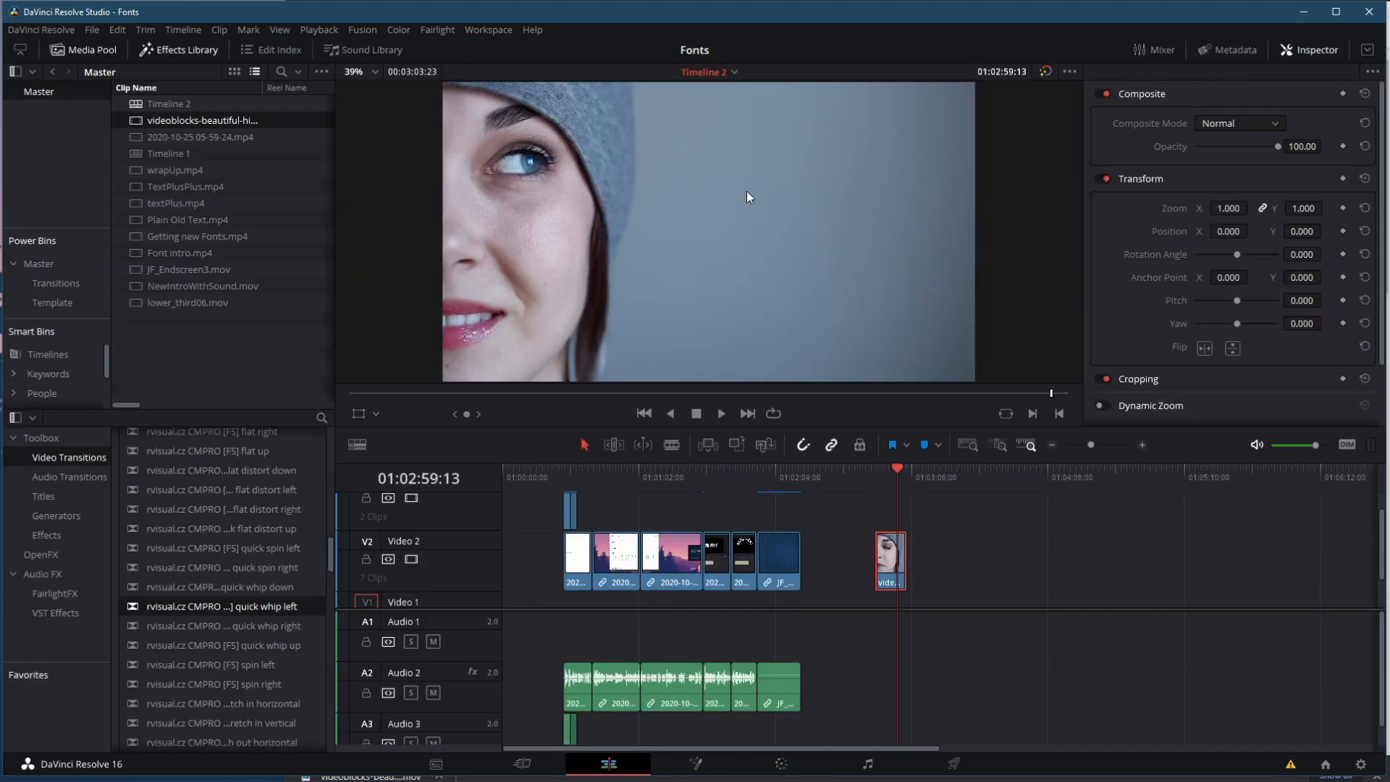
{"action": "mouse_move", "coordinate": [46, 534]}
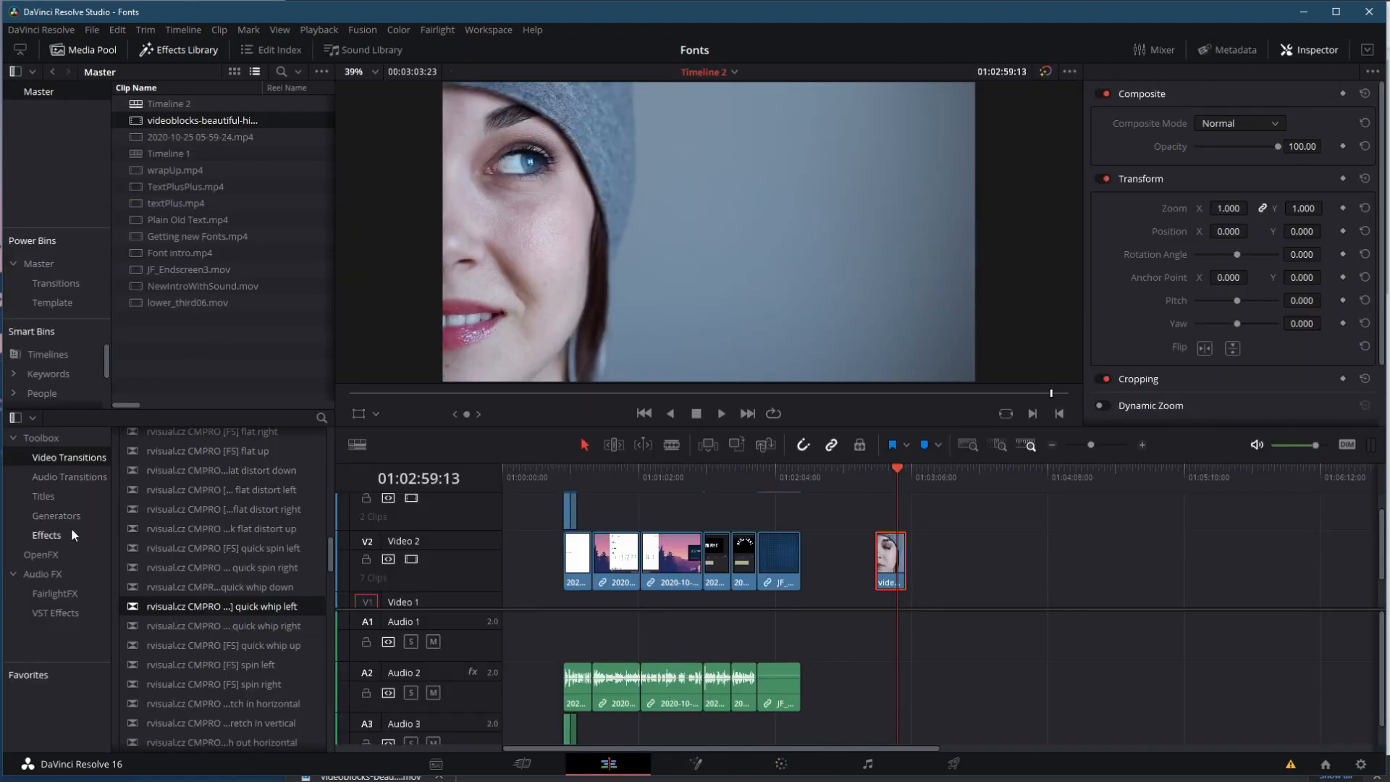
Place a Text+ title on Video 3 and extend it to cover the woman's clip
{"action": "left_click", "coordinate": [42, 495]}
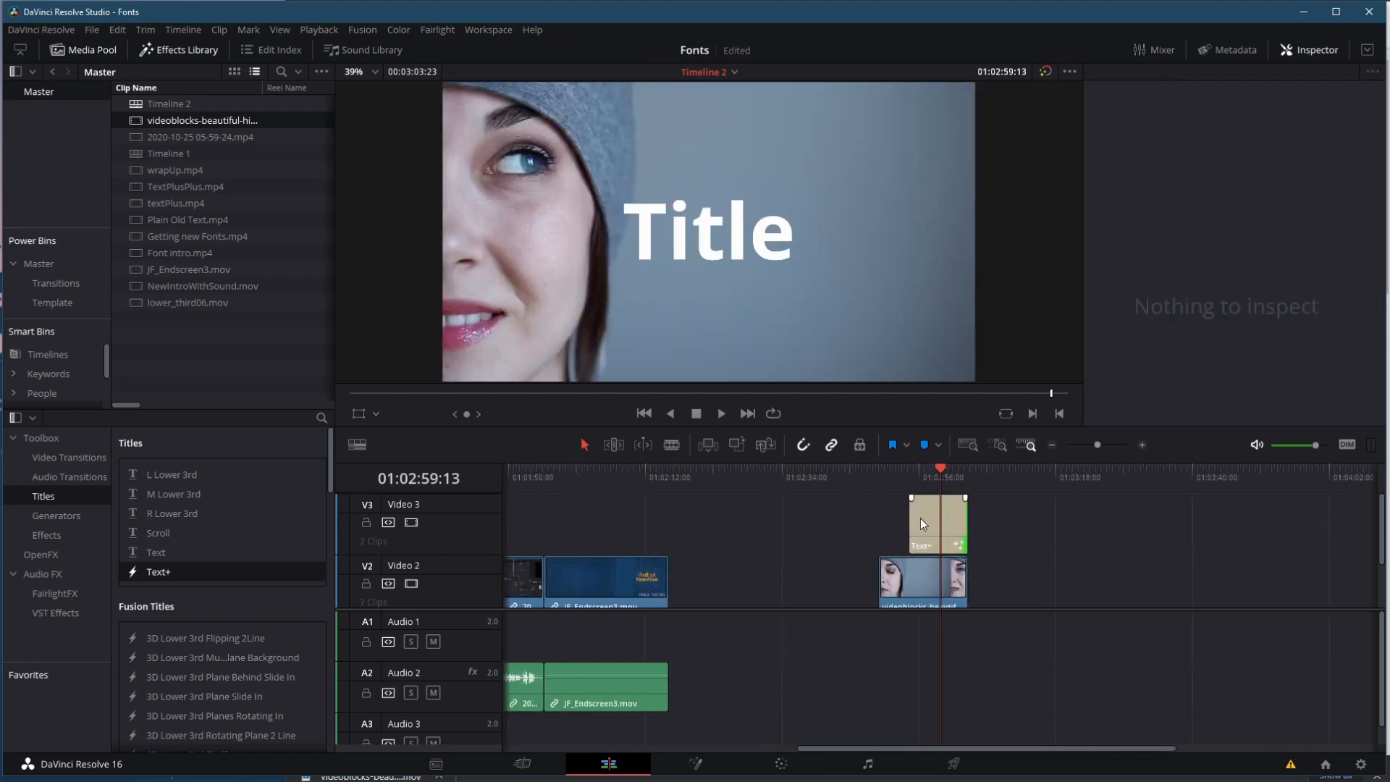
{"action": "left_click", "coordinate": [925, 476]}
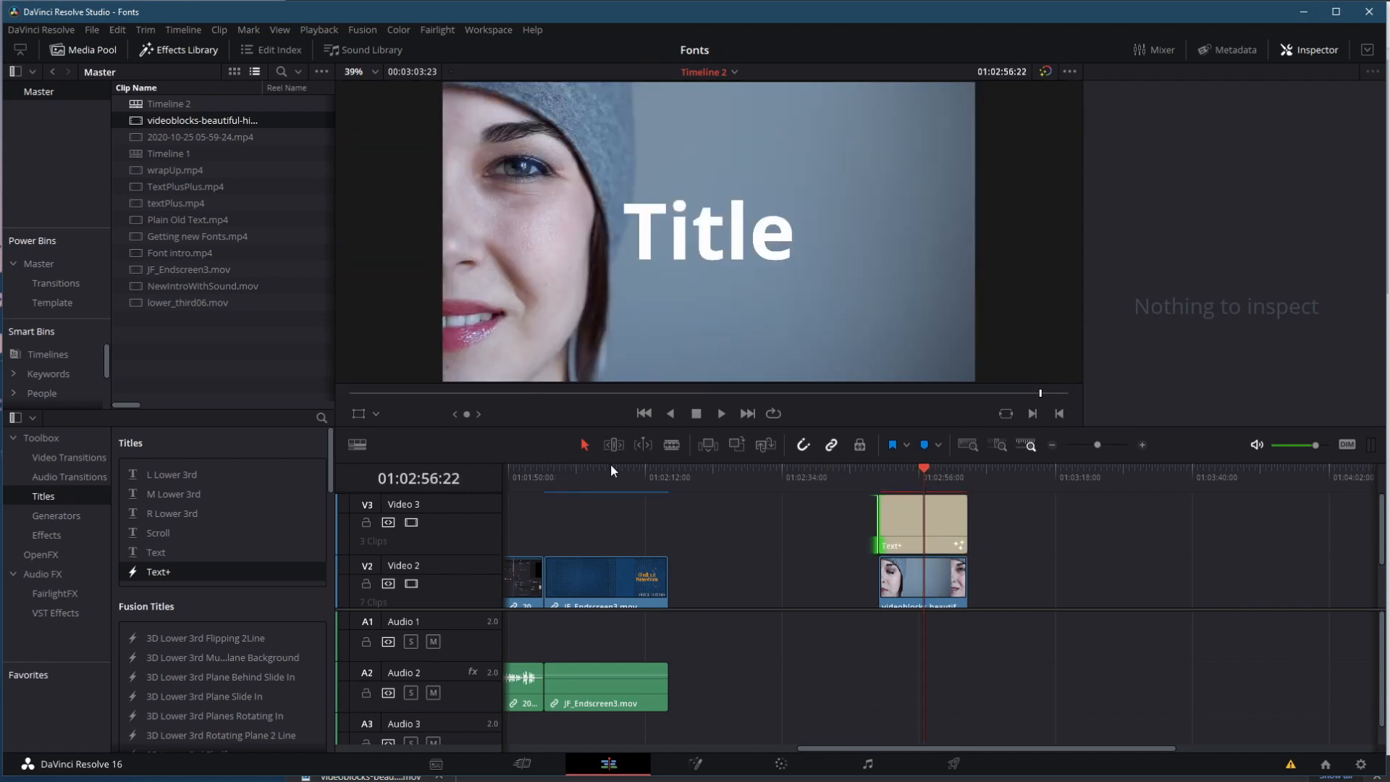
Change the title to ADD FONTS TO RESOLVE, smaller, with Layout Center X 0.67
{"action": "left_click", "coordinate": [1274, 310]}
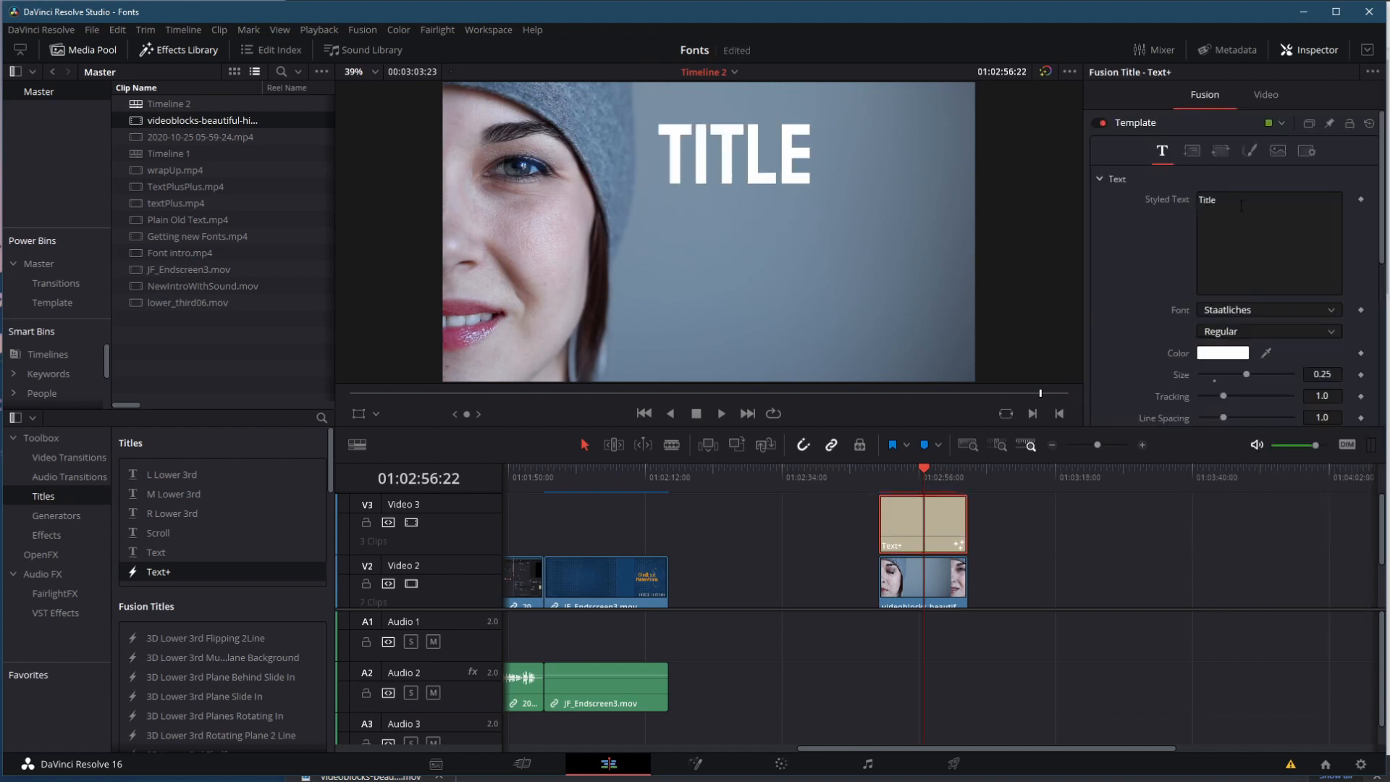
{"action": "type", "text": "Add fonts"}
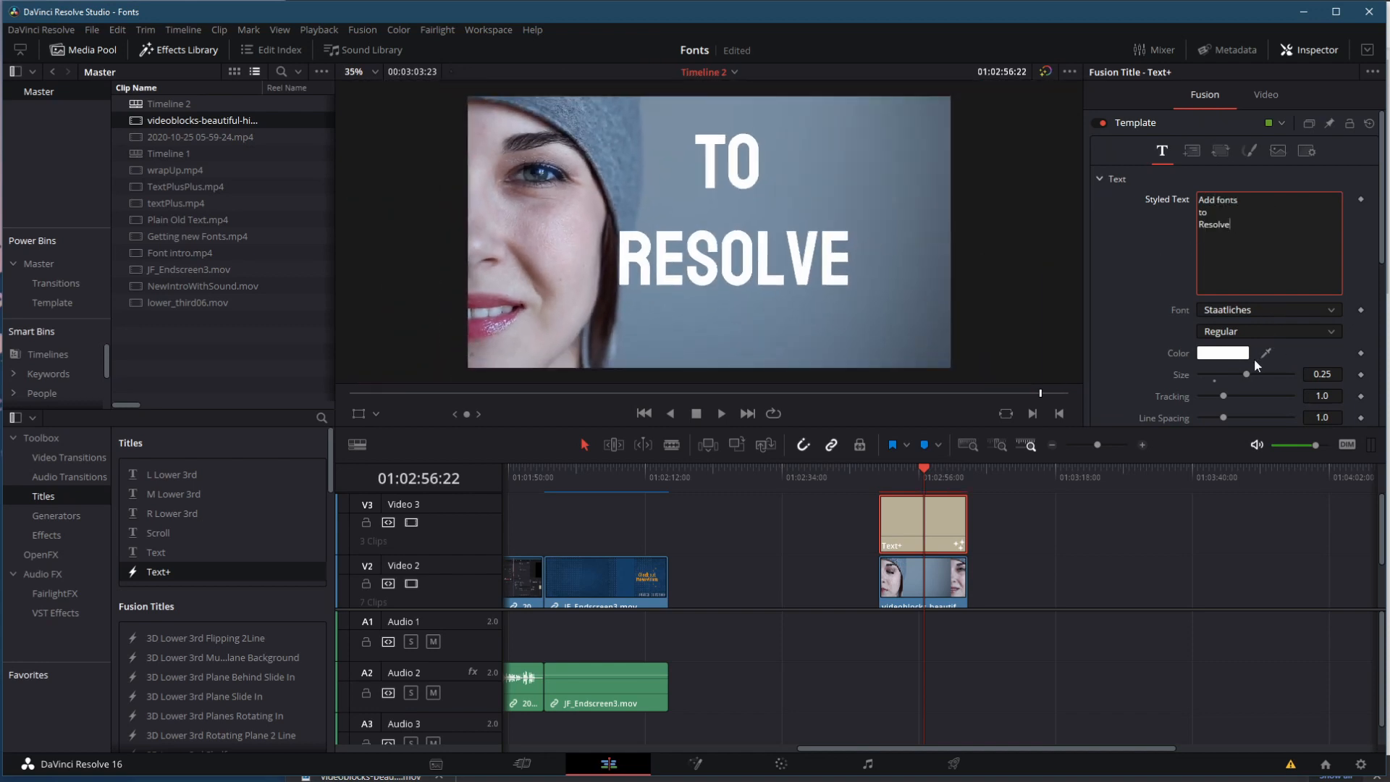
{"action": "left_click_drag", "start_coordinate": [1246, 374], "coordinate": [1231, 374]}
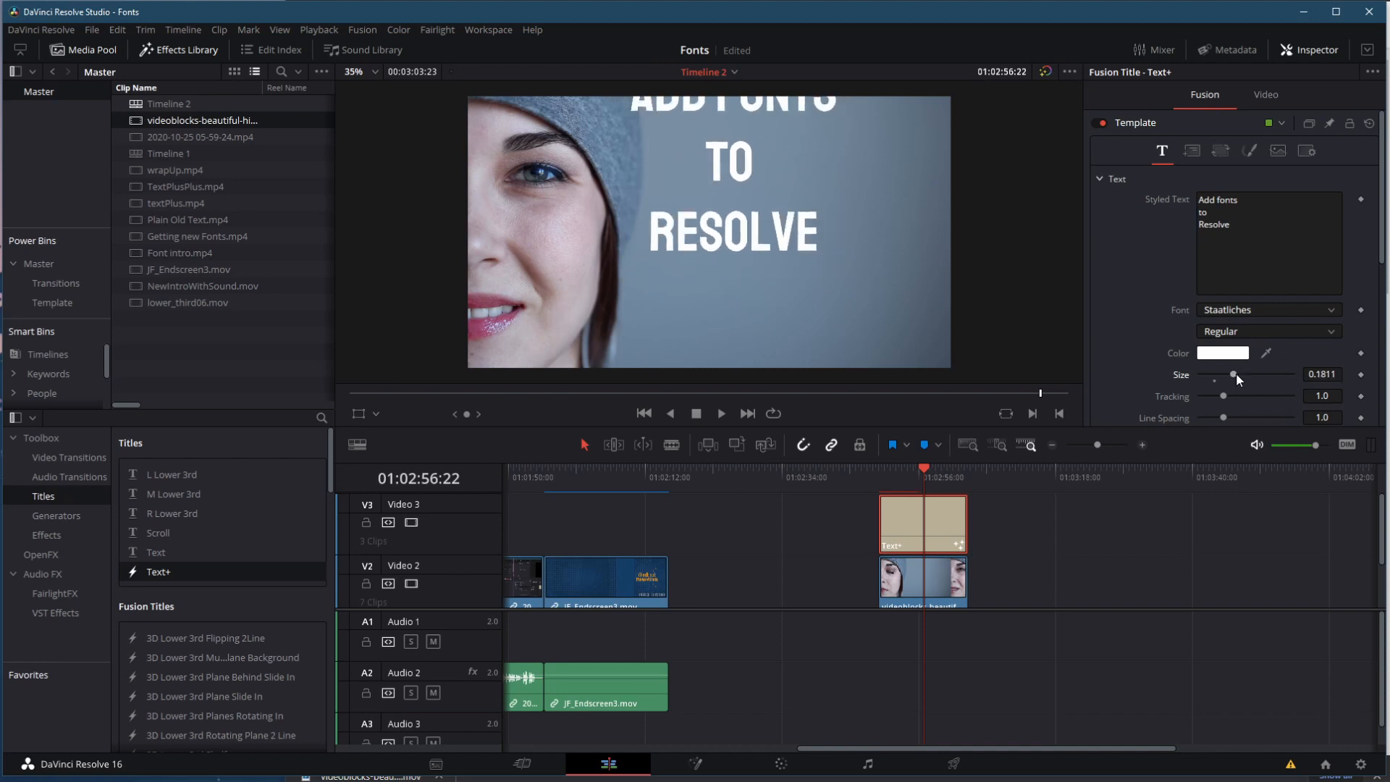
{"action": "left_click", "coordinate": [1191, 150]}
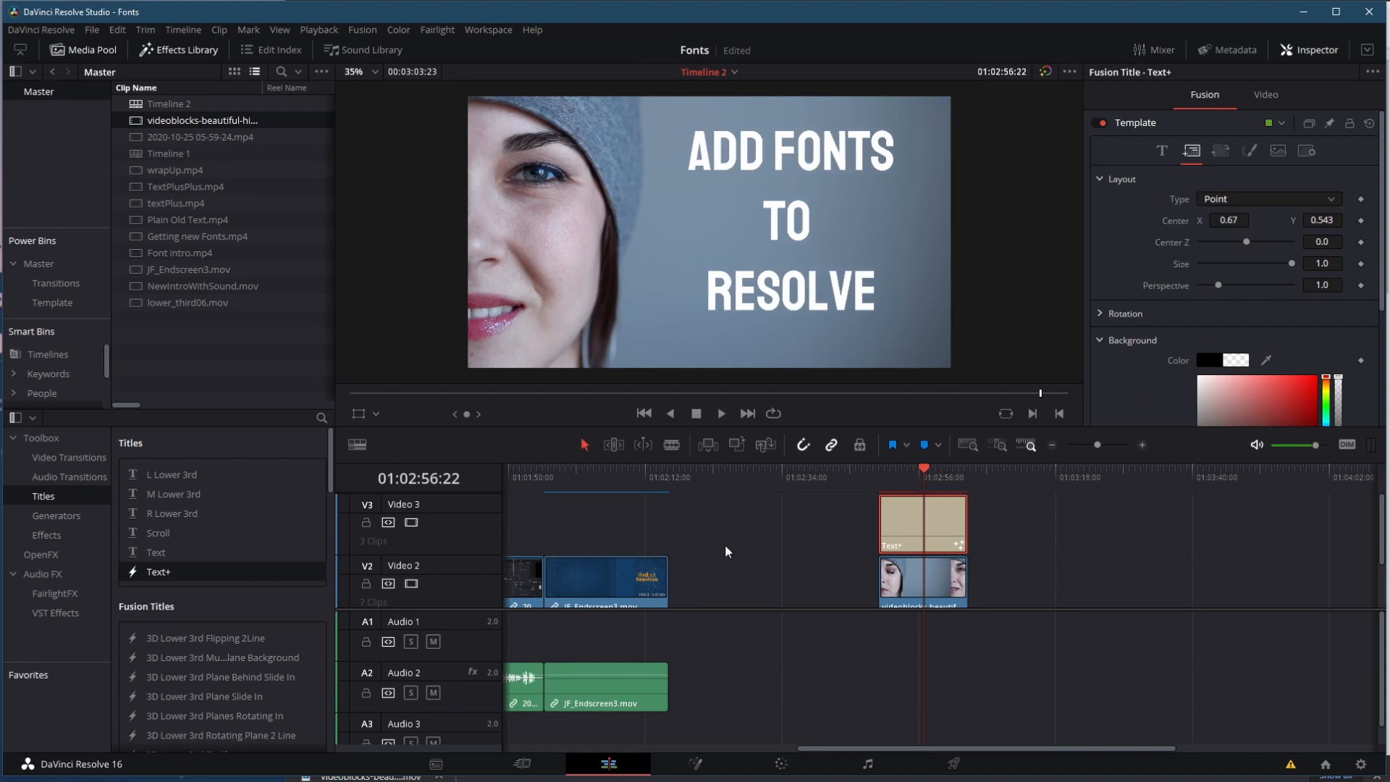
{"action": "mouse_move", "coordinate": [691, 507]}
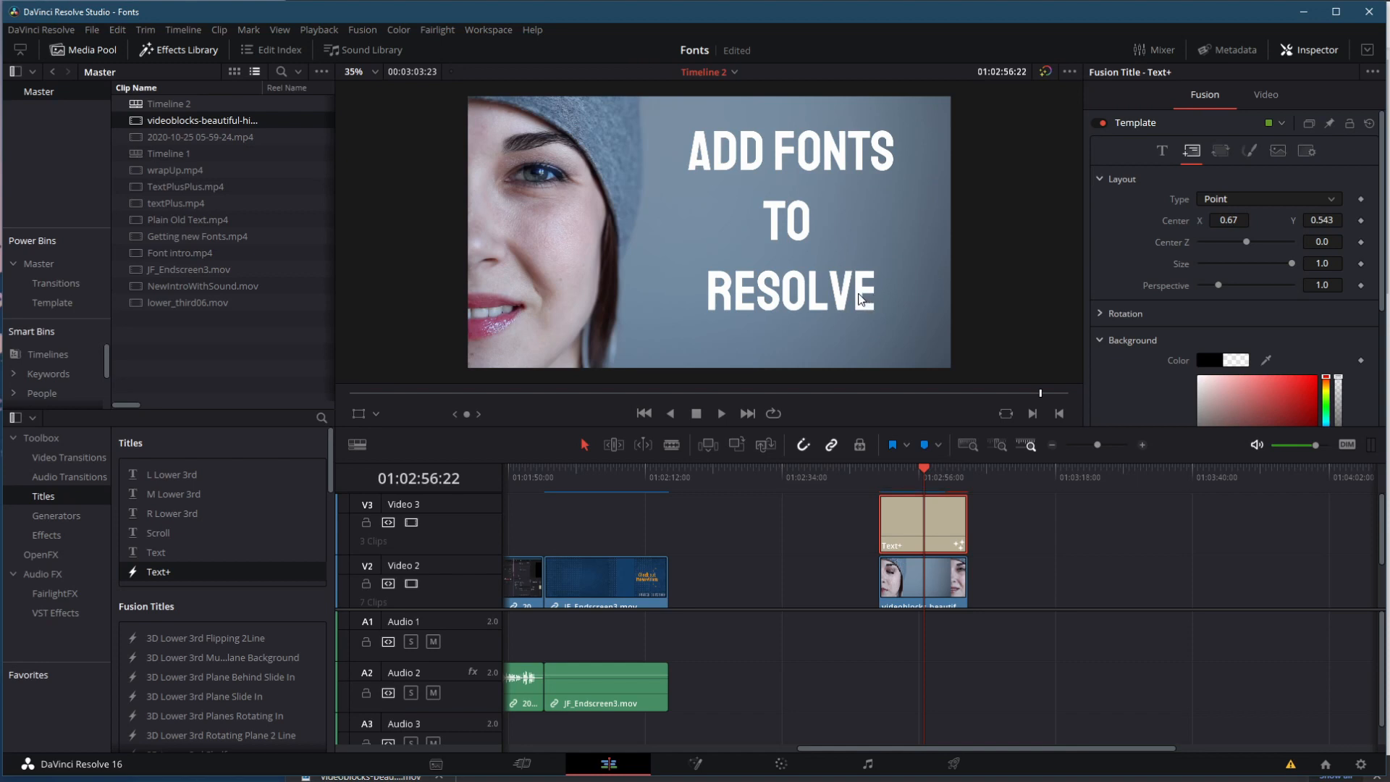
{"action": "mouse_move", "coordinate": [878, 285]}
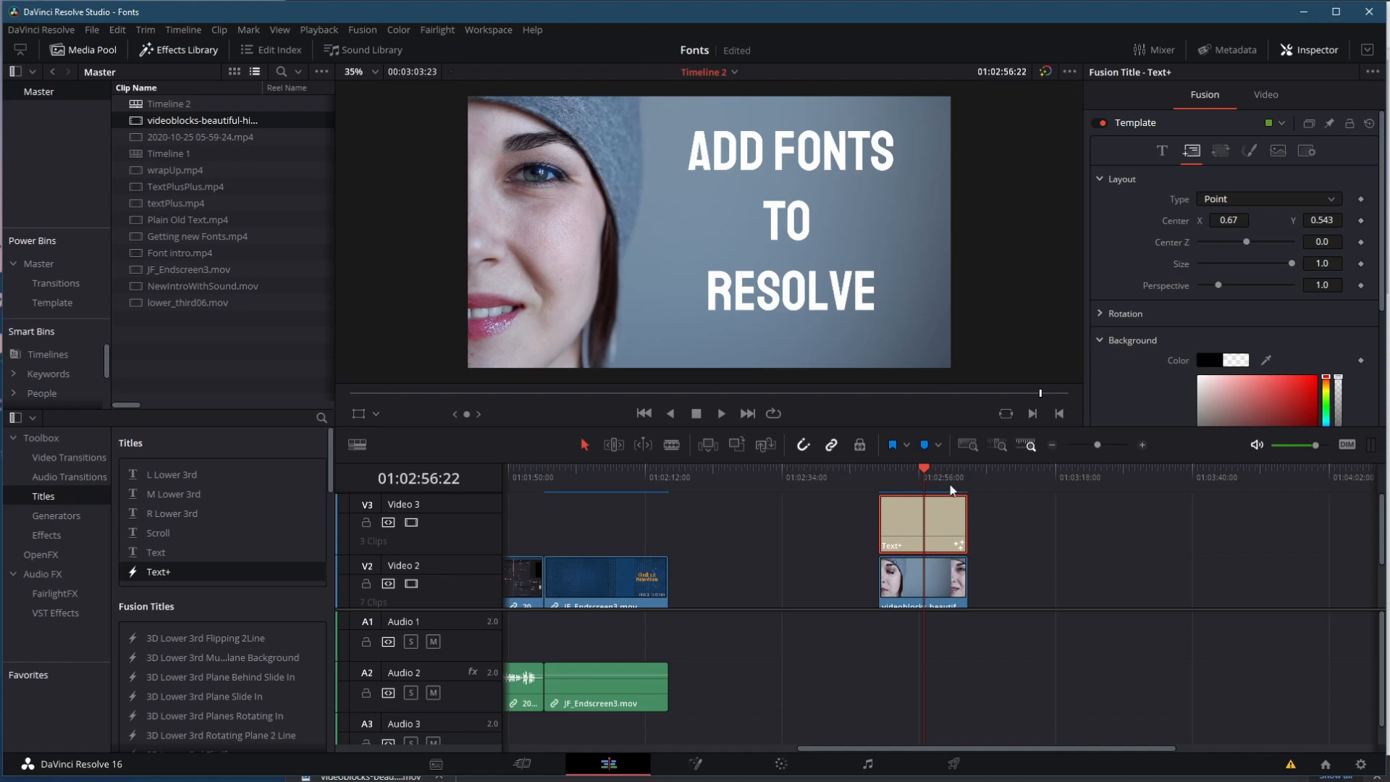
Add a Video 4 track and duplicate the Text+ clip onto it
{"action": "left_click", "coordinate": [1032, 611]}
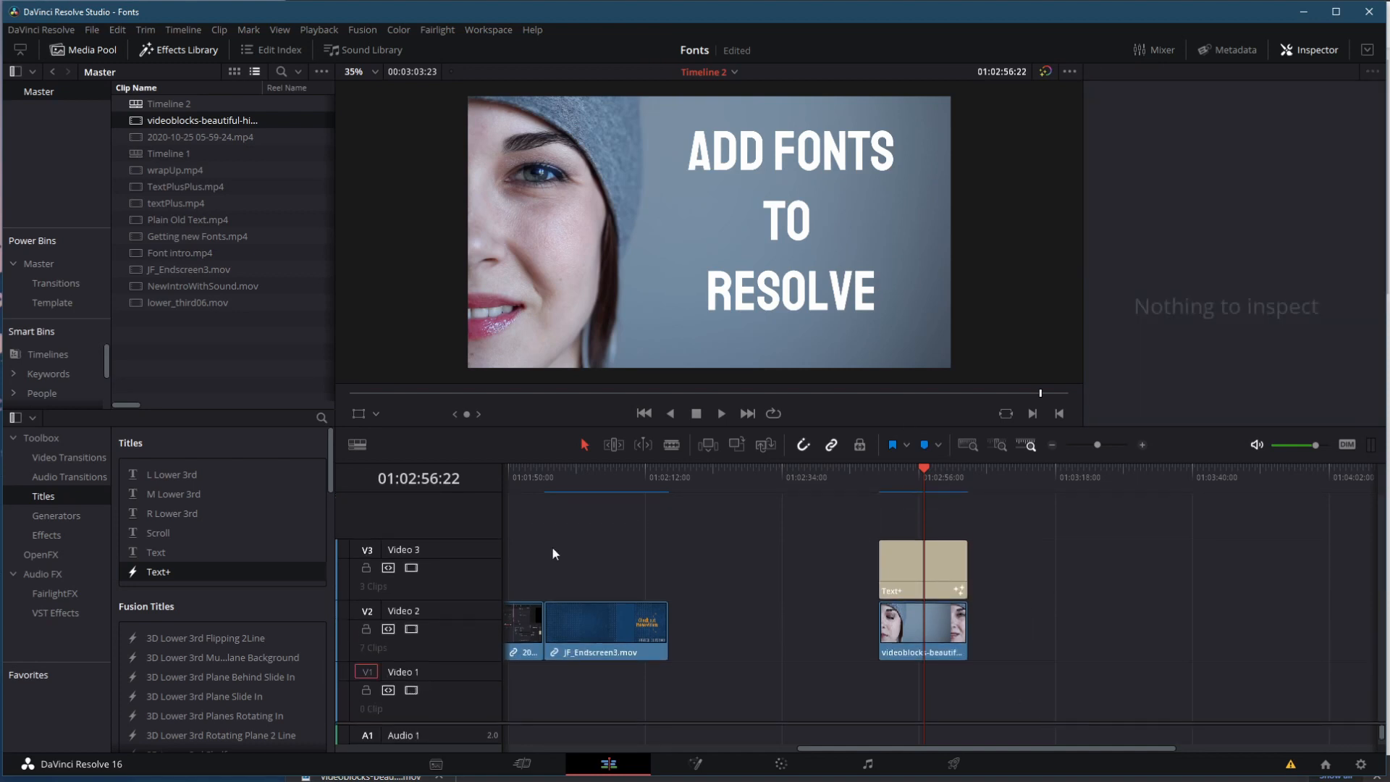
{"action": "right_click", "coordinate": [553, 553]}
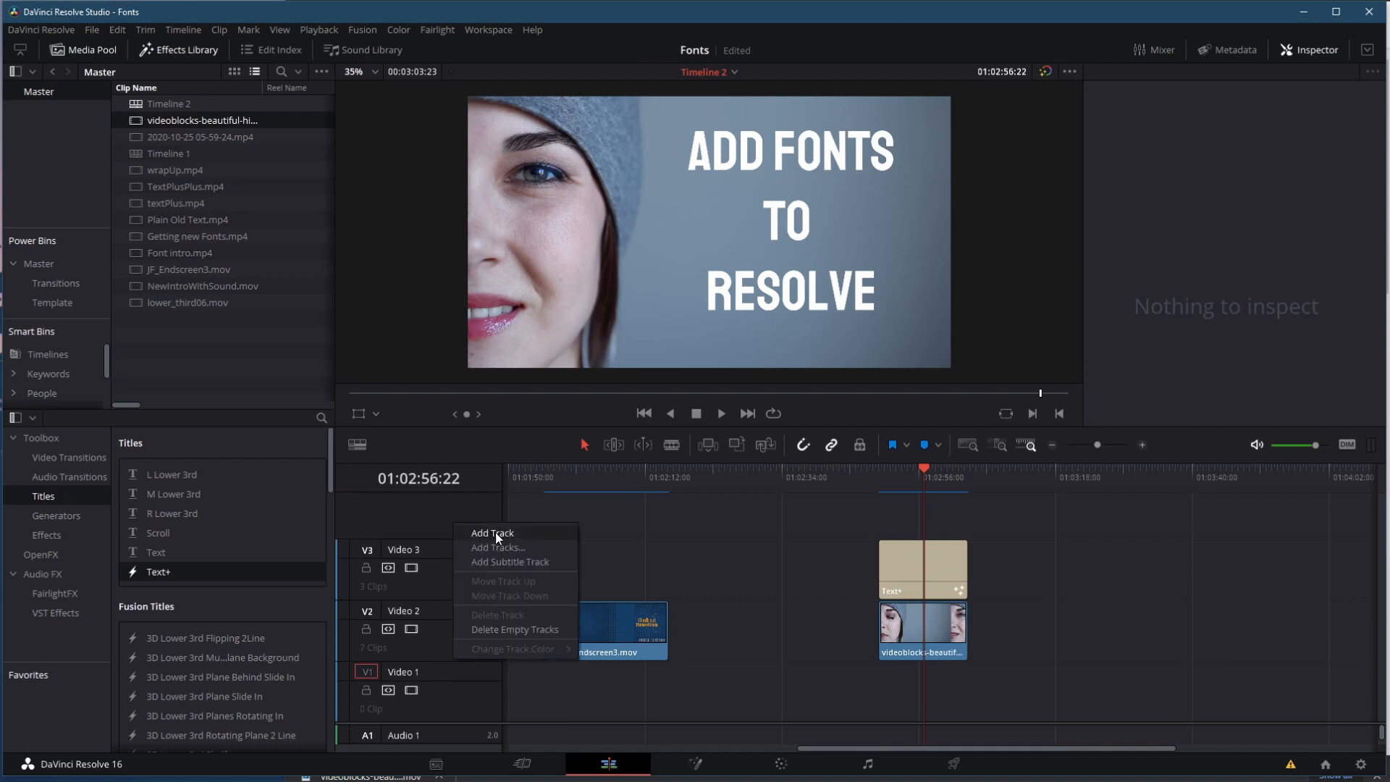
{"action": "left_click", "coordinate": [490, 532]}
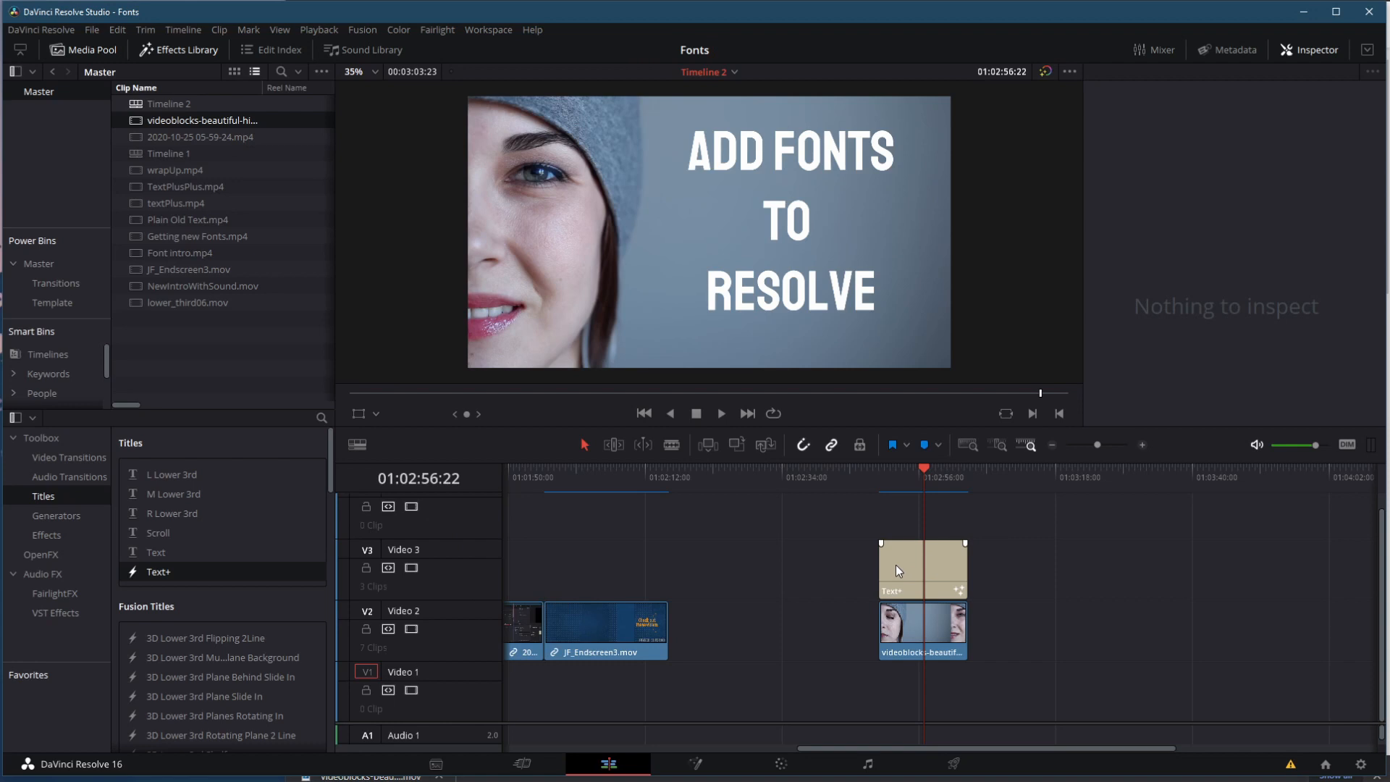
{"action": "left_click", "coordinate": [922, 567]}
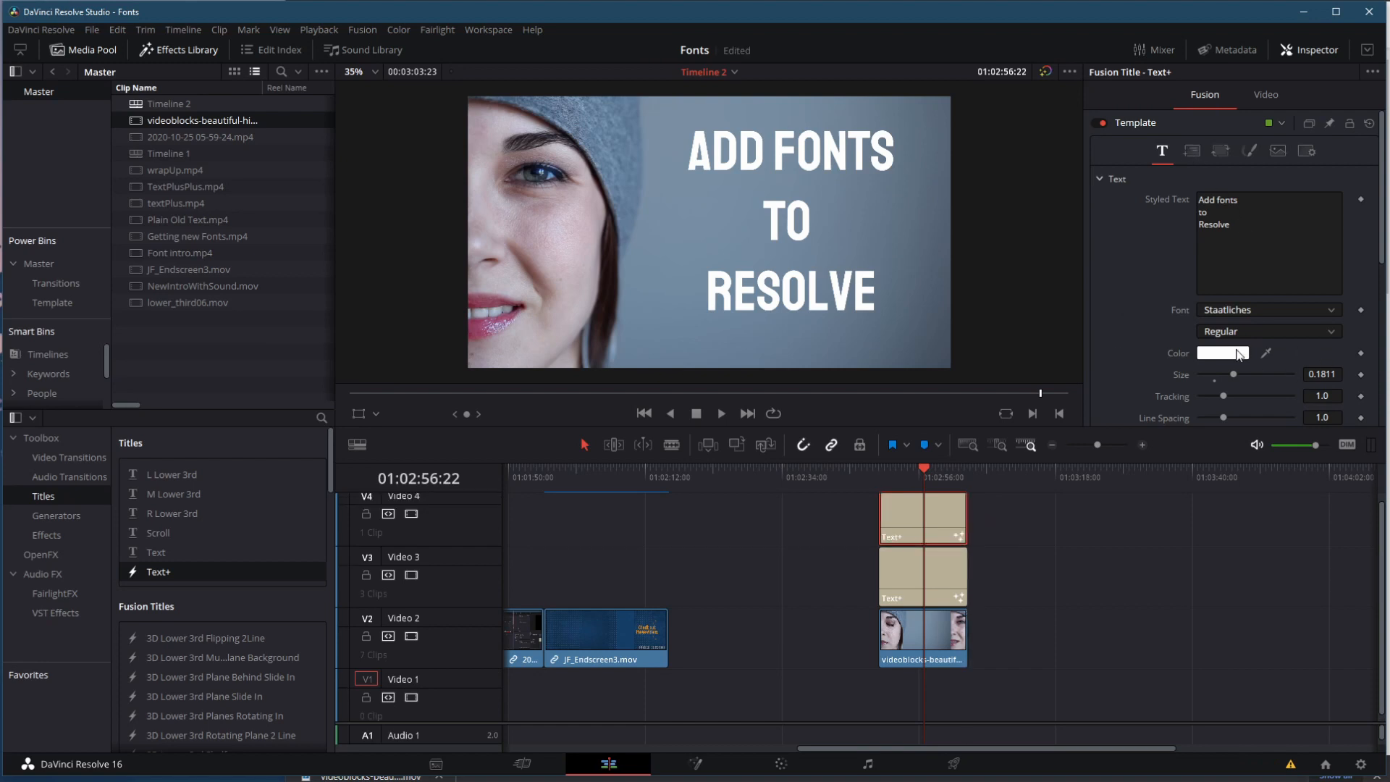
Set the duplicate title's text colour in the Color dialog and confirm it
{"action": "left_click", "coordinate": [1222, 353]}
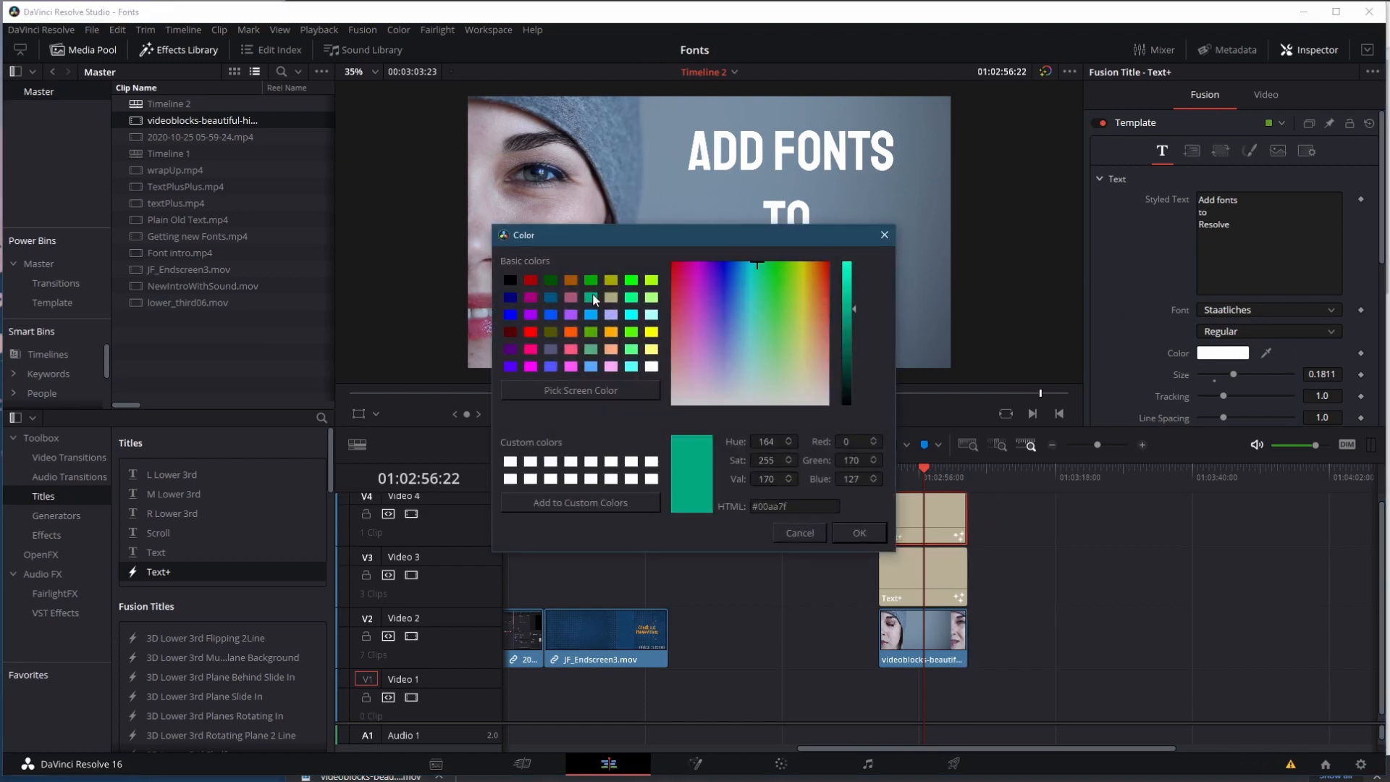
{"action": "left_click_drag", "start_coordinate": [850, 307], "coordinate": [849, 285]}
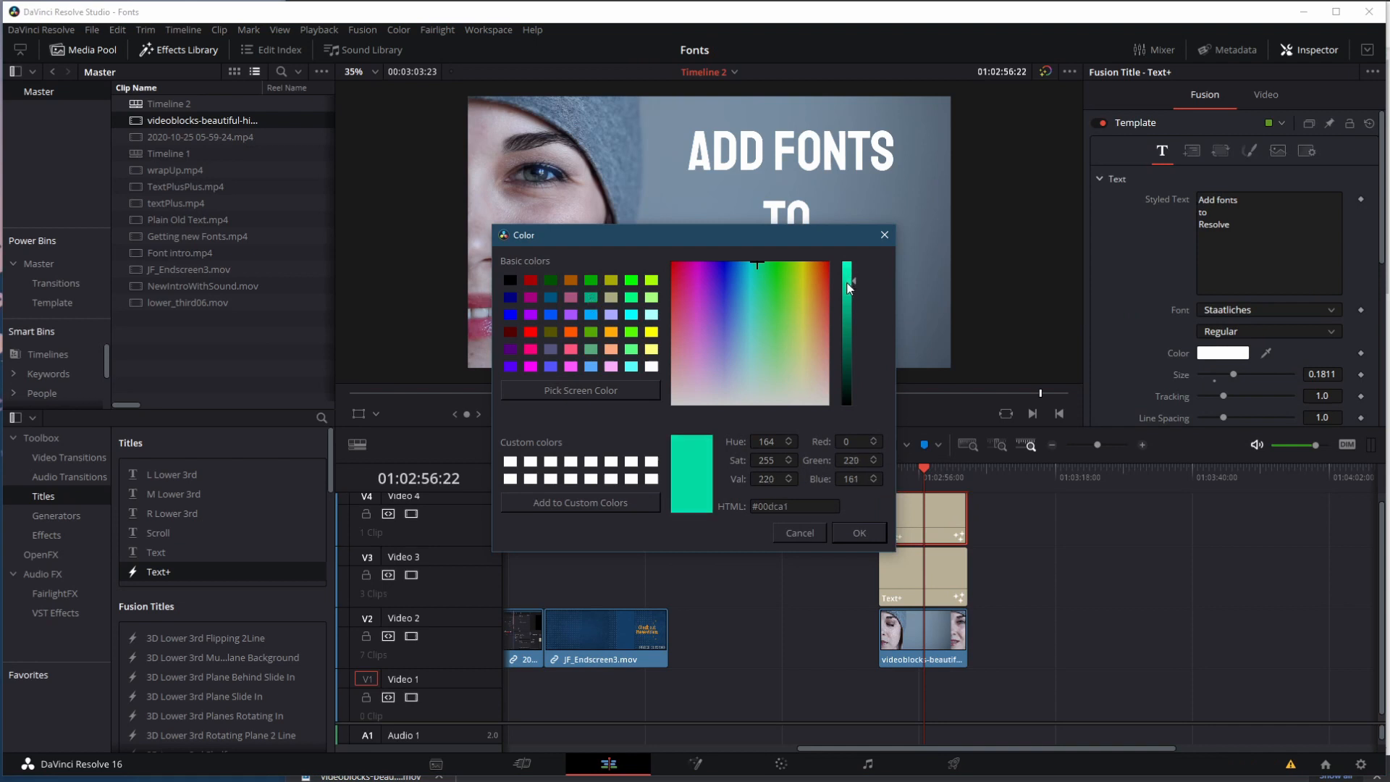
{"action": "left_click", "coordinate": [855, 532]}
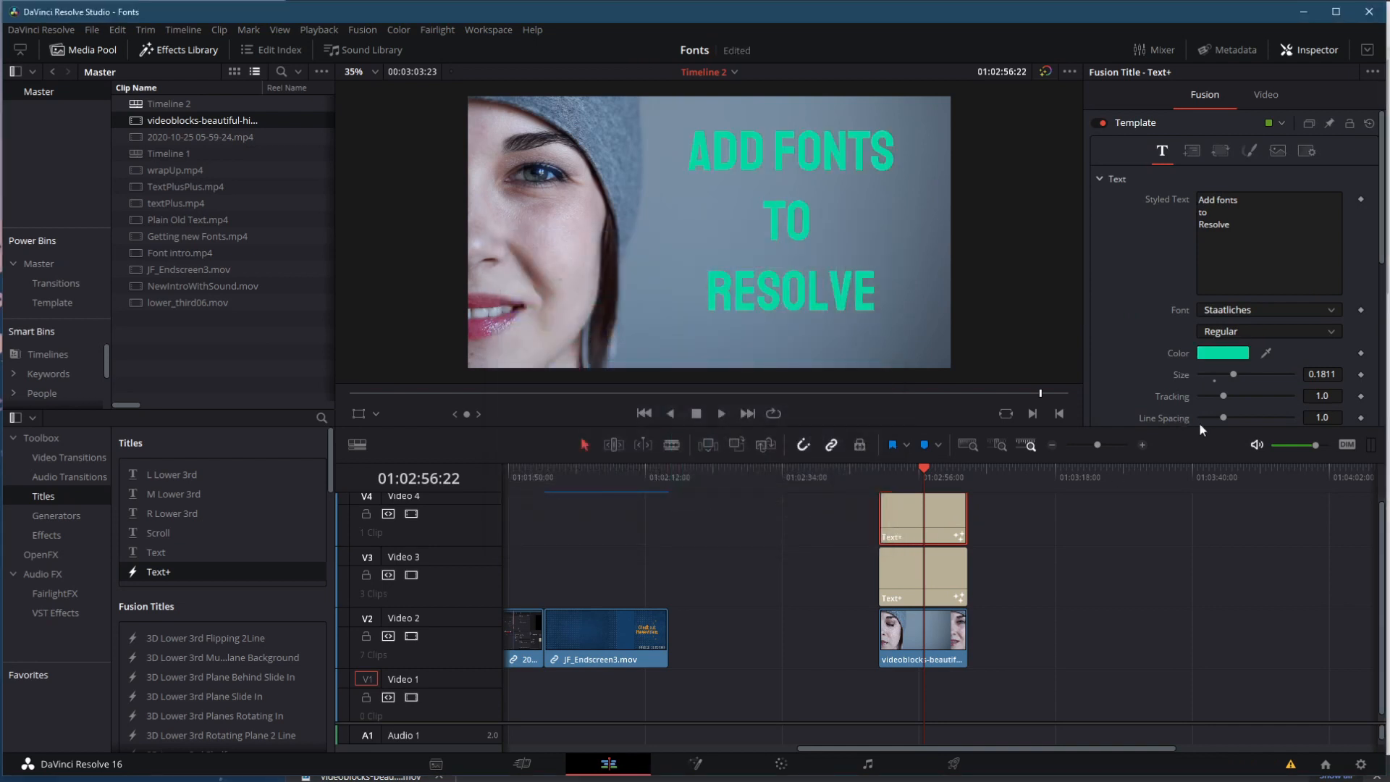
Set the title font to Bebas Neue and adjust size and line spacing
{"action": "left_click", "coordinate": [1192, 150]}
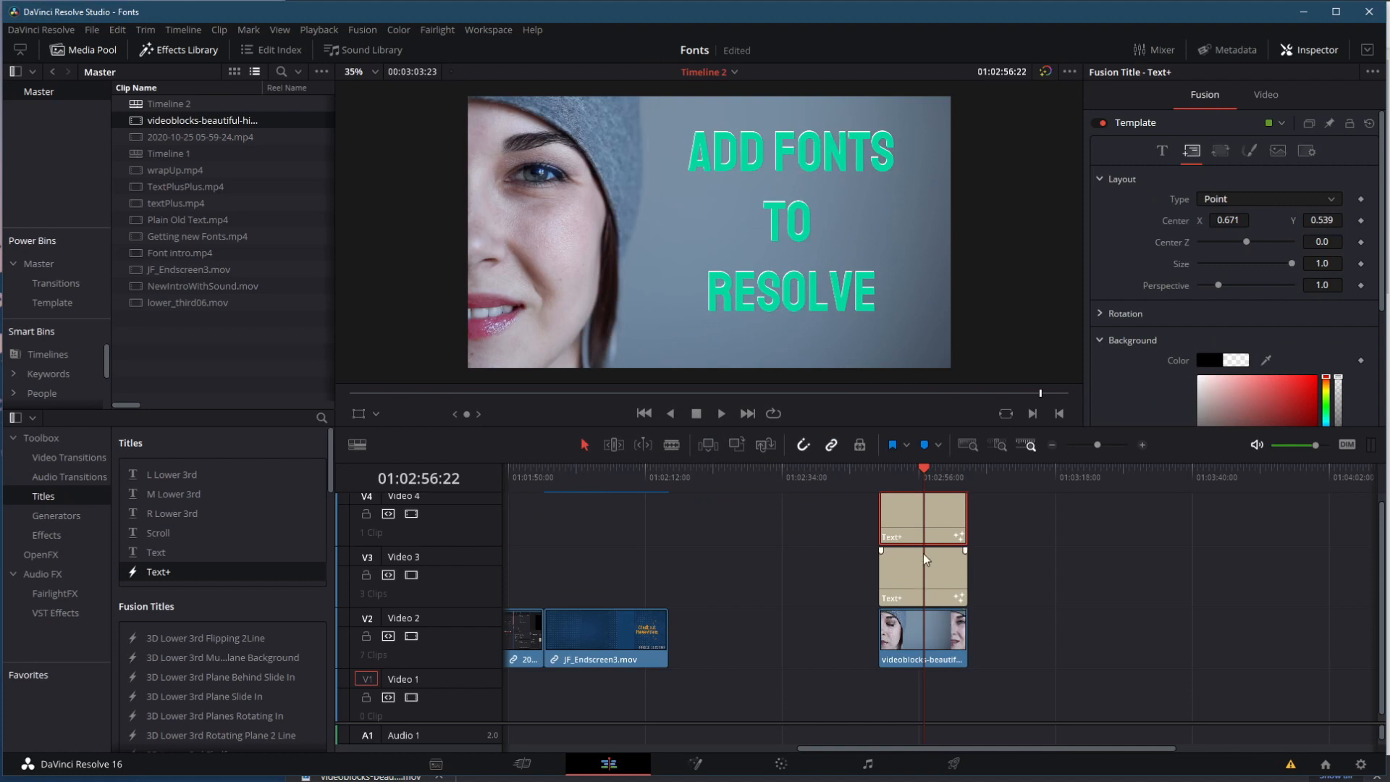
{"action": "left_click", "coordinate": [1161, 151]}
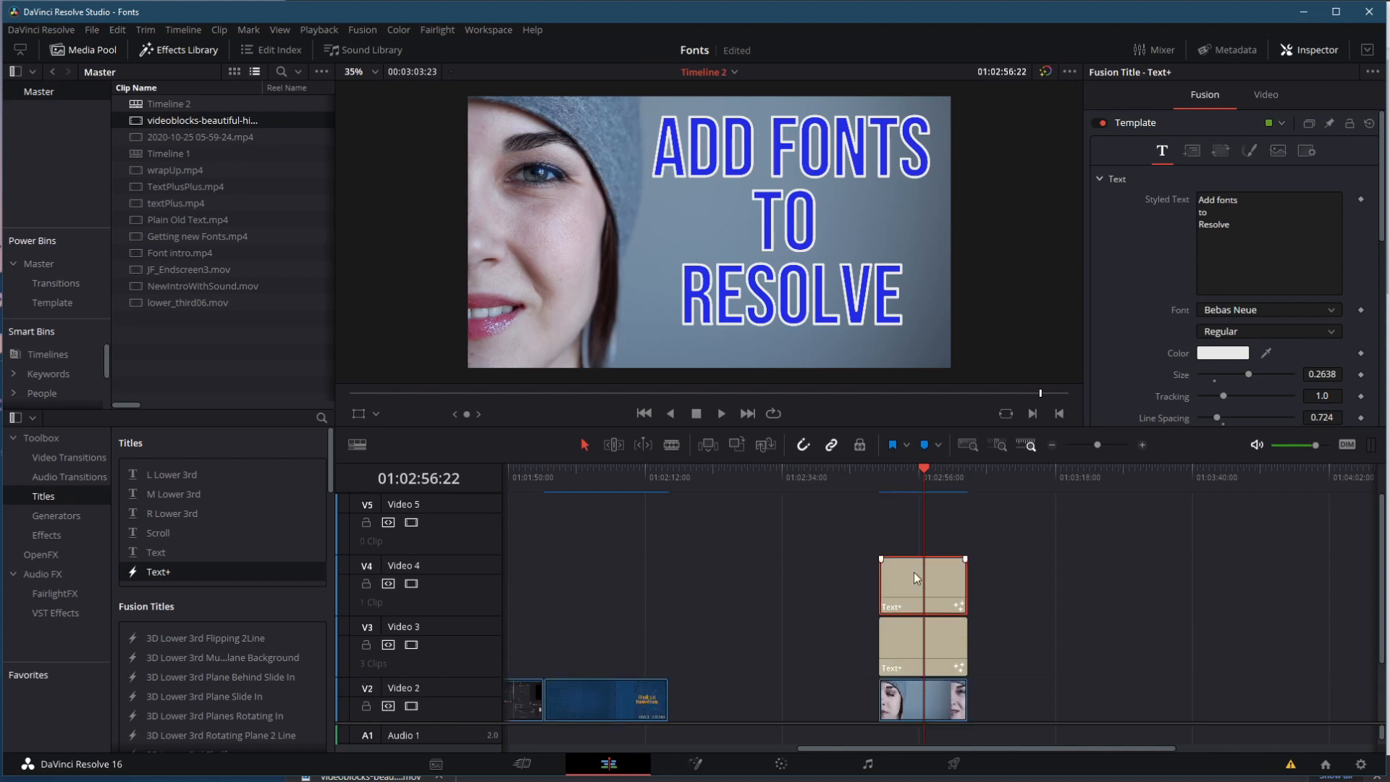
{"action": "left_click", "coordinate": [173, 353]}
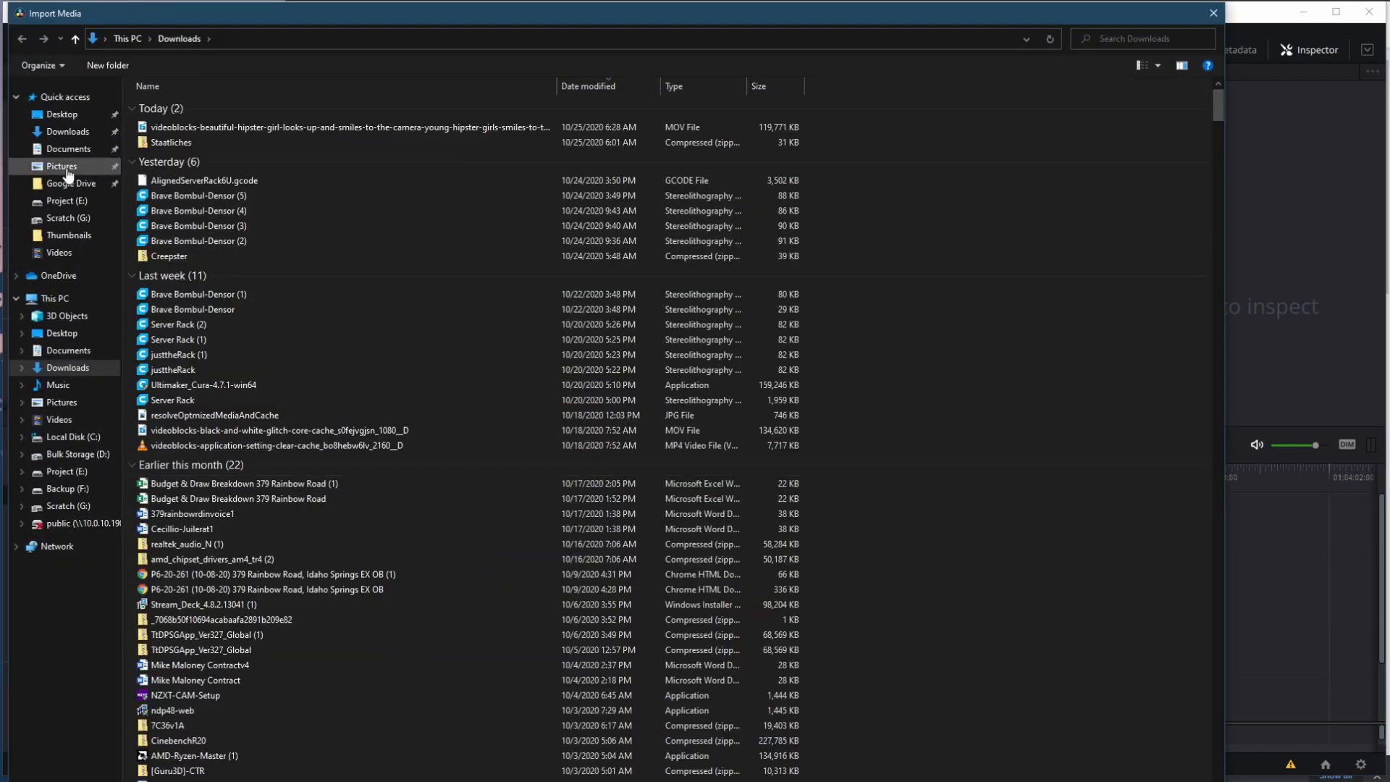
Import the Resolve logo PNG onto V5 with Zoom 0.120 and Position X 717
{"action": "left_click", "coordinate": [61, 165]}
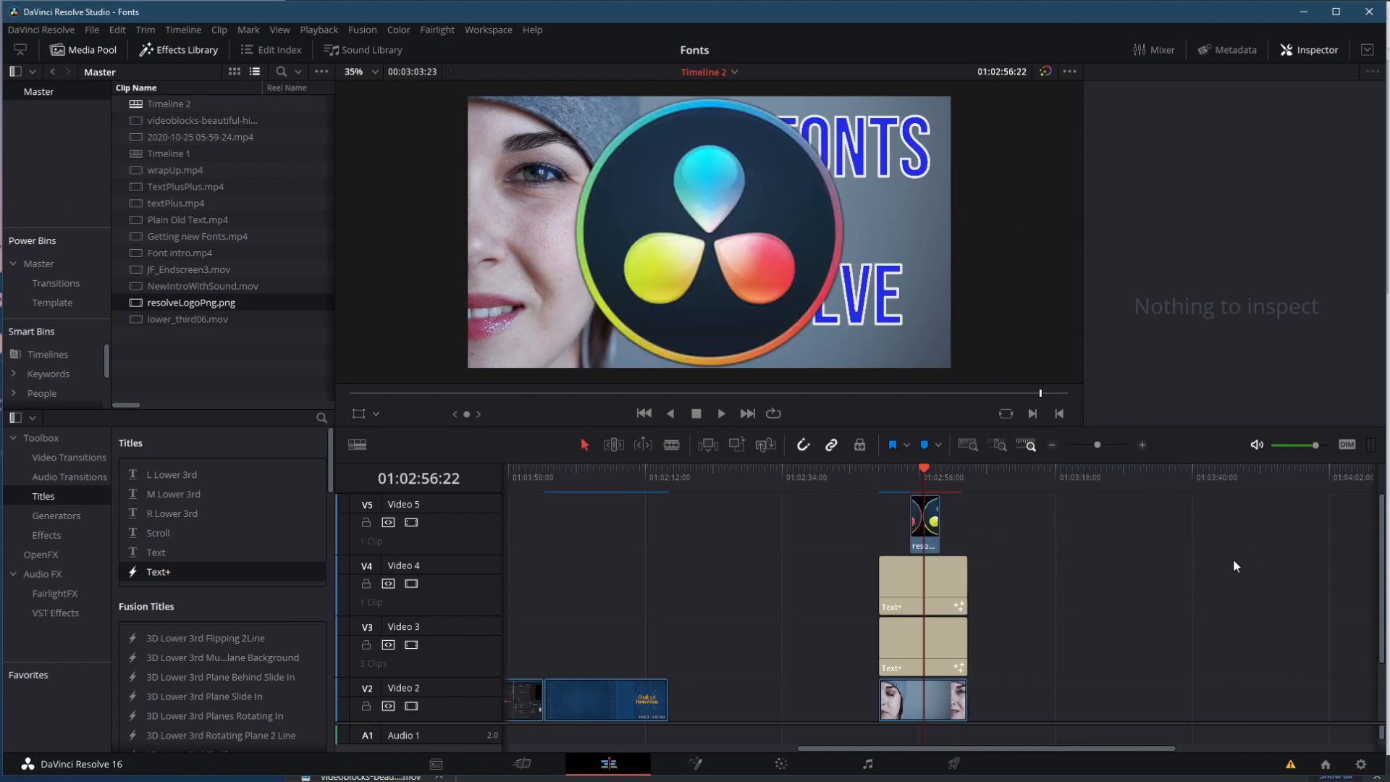
{"action": "mouse_move", "coordinate": [1051, 511]}
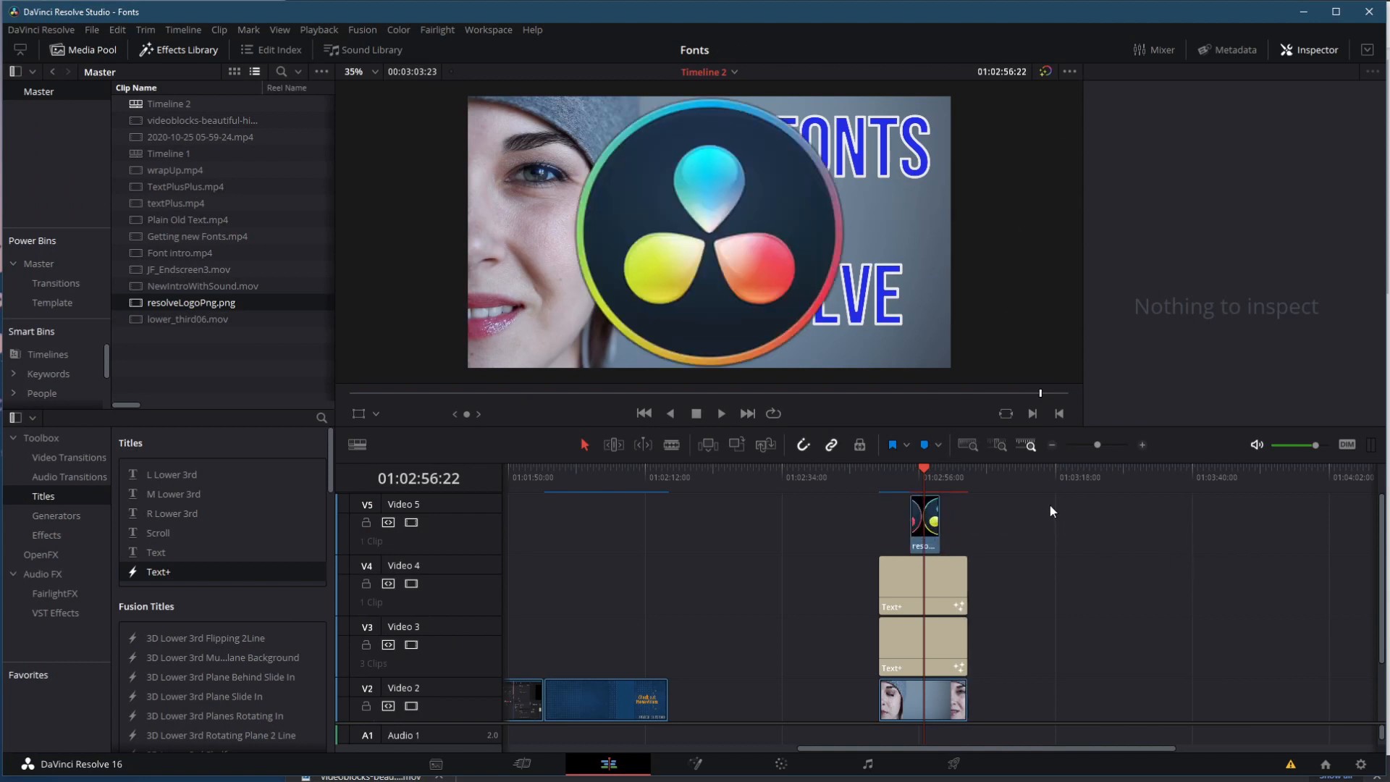
{"action": "left_click", "coordinate": [922, 523]}
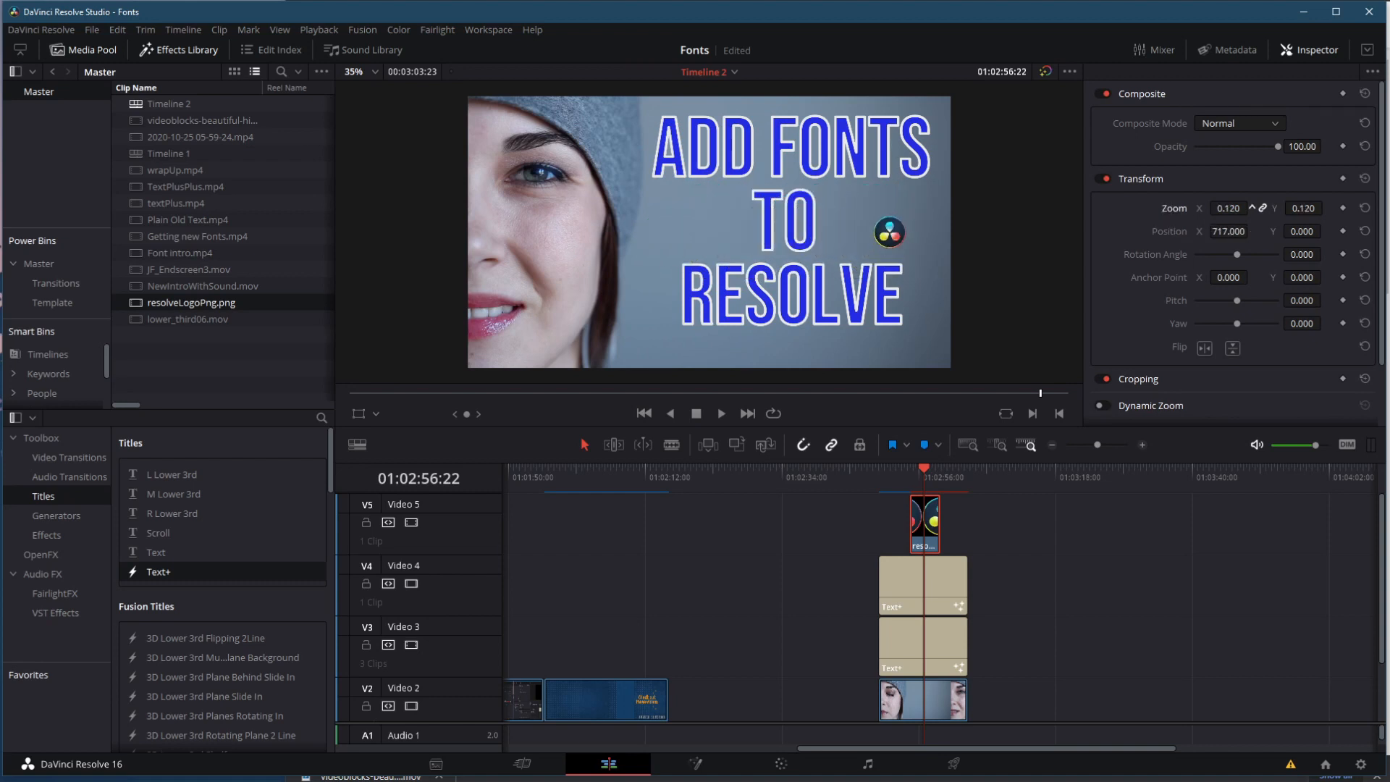
{"action": "left_click", "coordinate": [920, 645]}
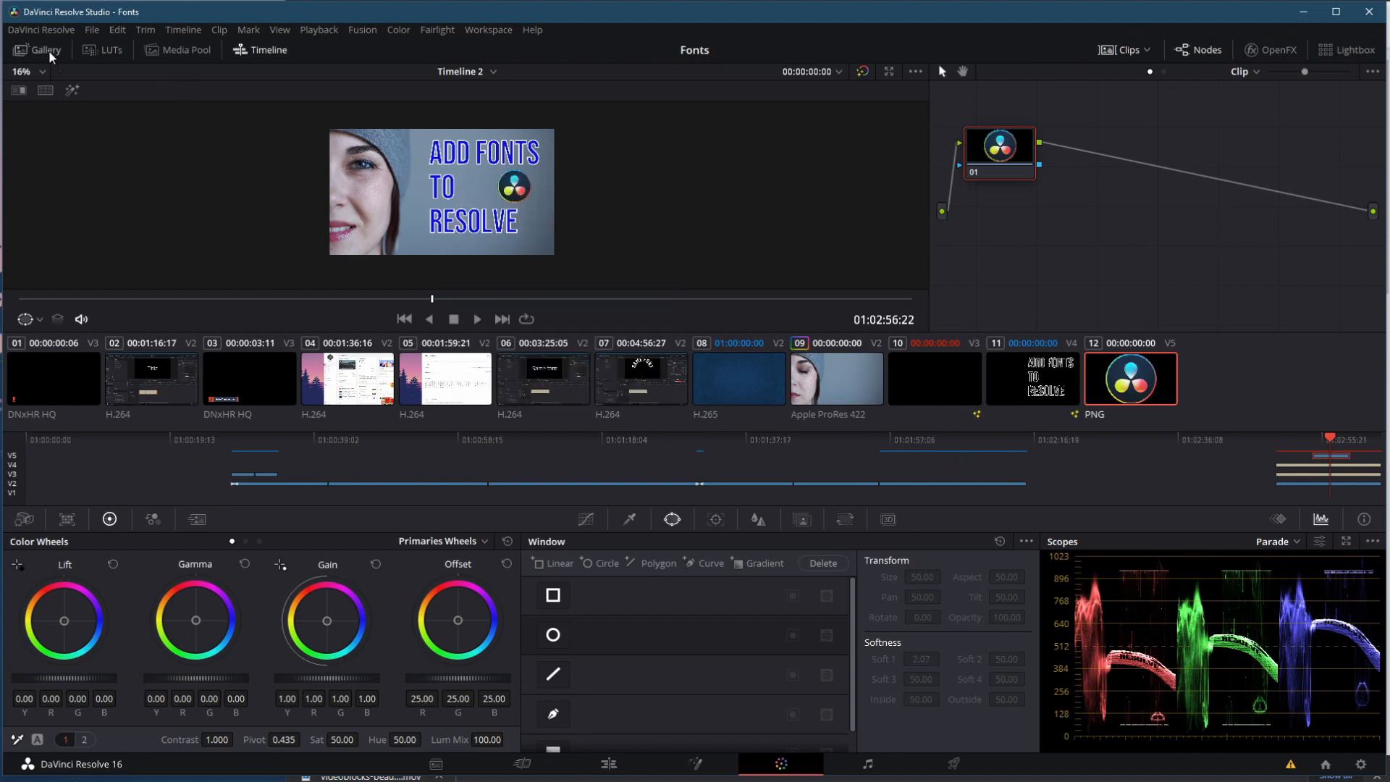
Grab two gallery stills of the thumbnail frame with title and logo
{"action": "left_click", "coordinate": [37, 49]}
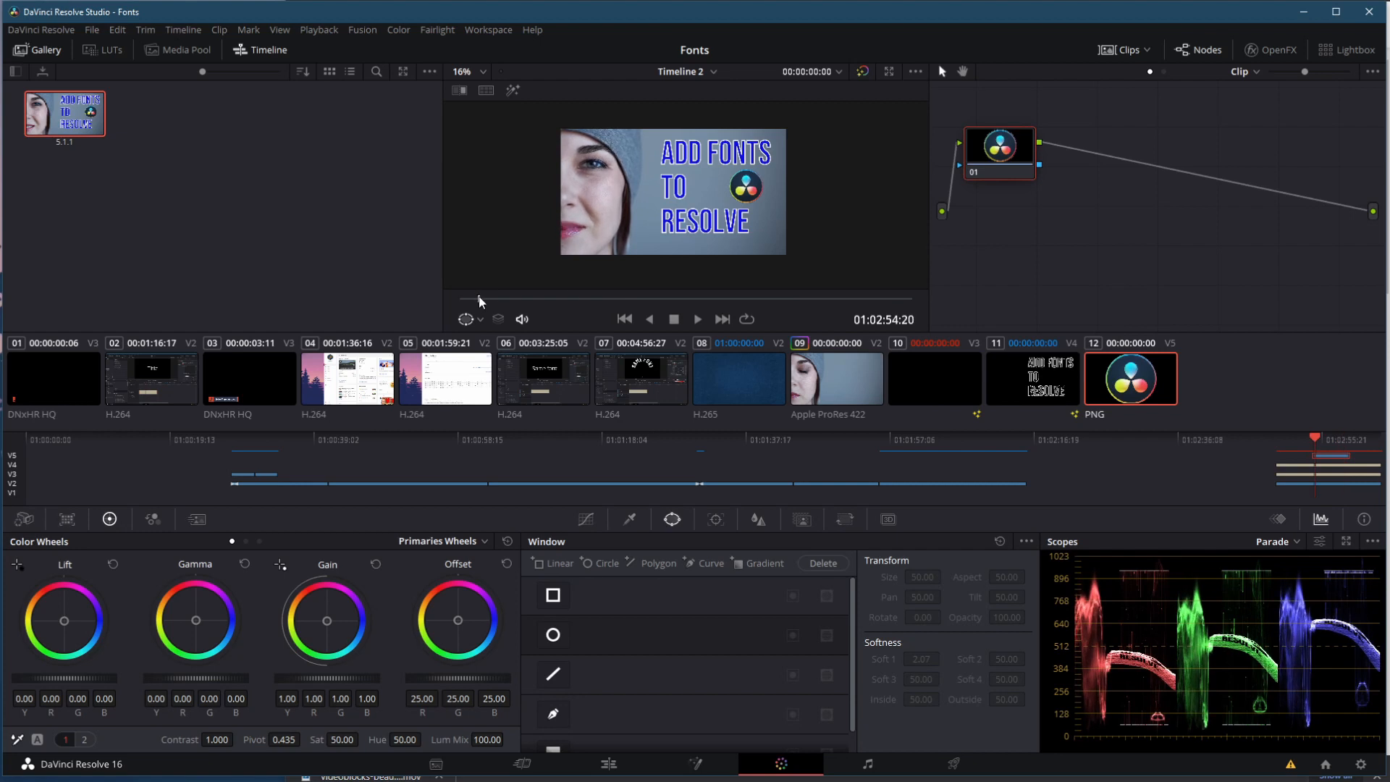
{"action": "left_click", "coordinate": [696, 318]}
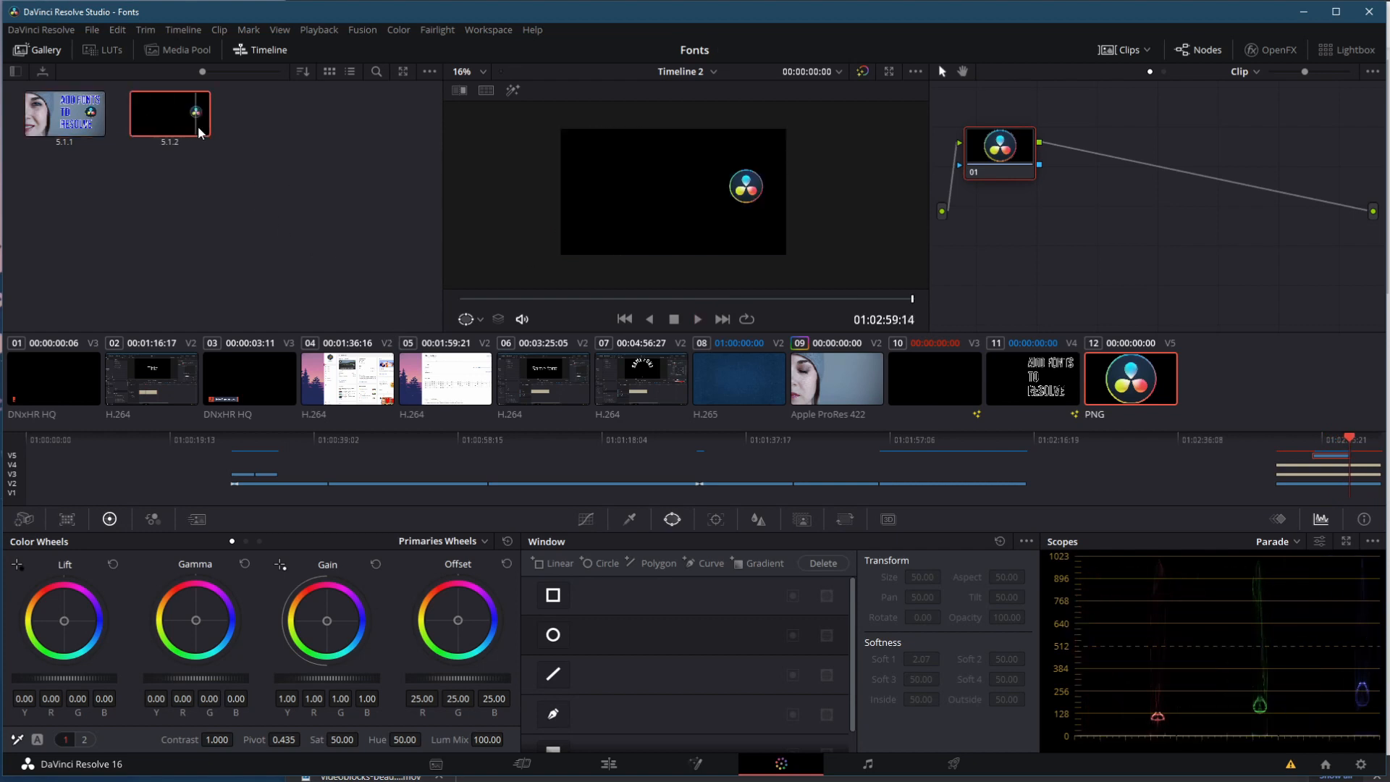
{"action": "left_click", "coordinate": [169, 113]}
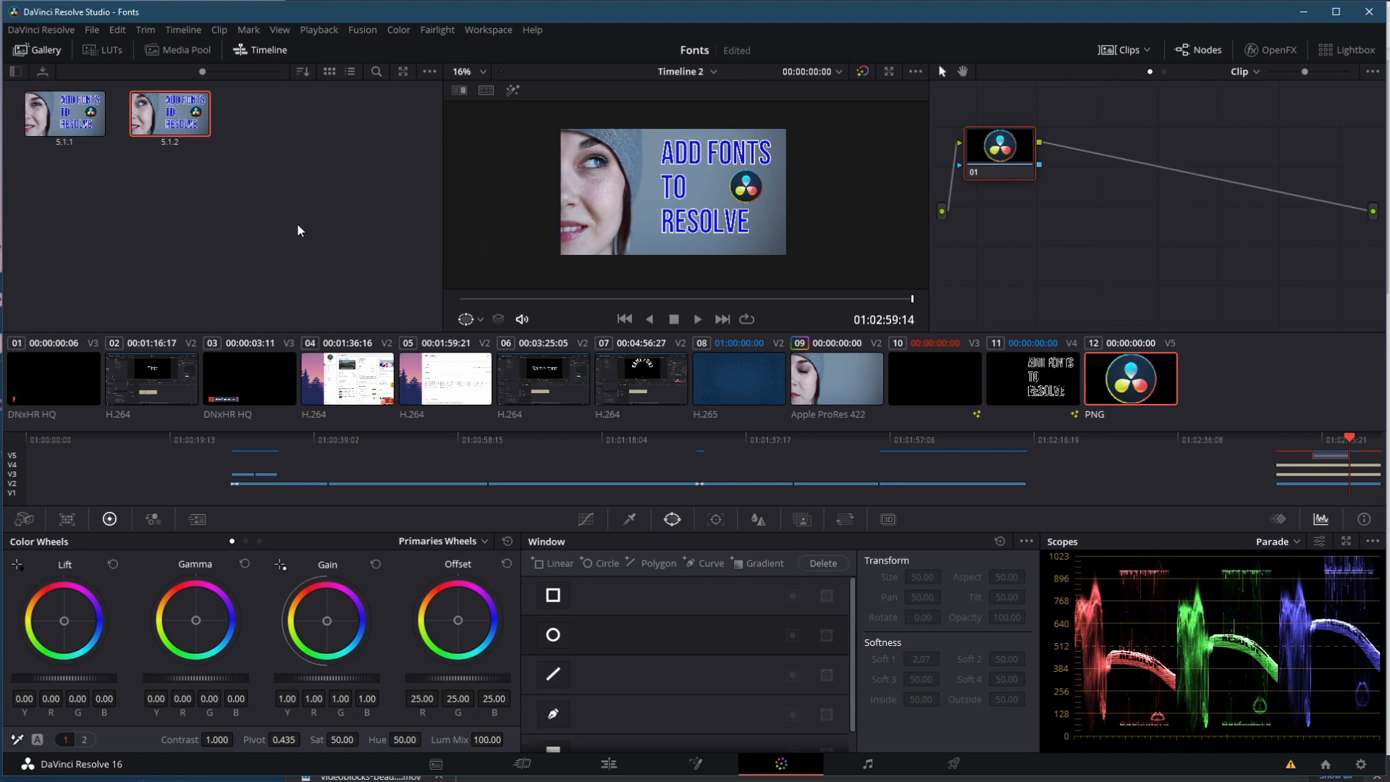
Export the first gallery still as a JPEG named AddFontsToResolve
{"action": "right_click", "coordinate": [63, 113]}
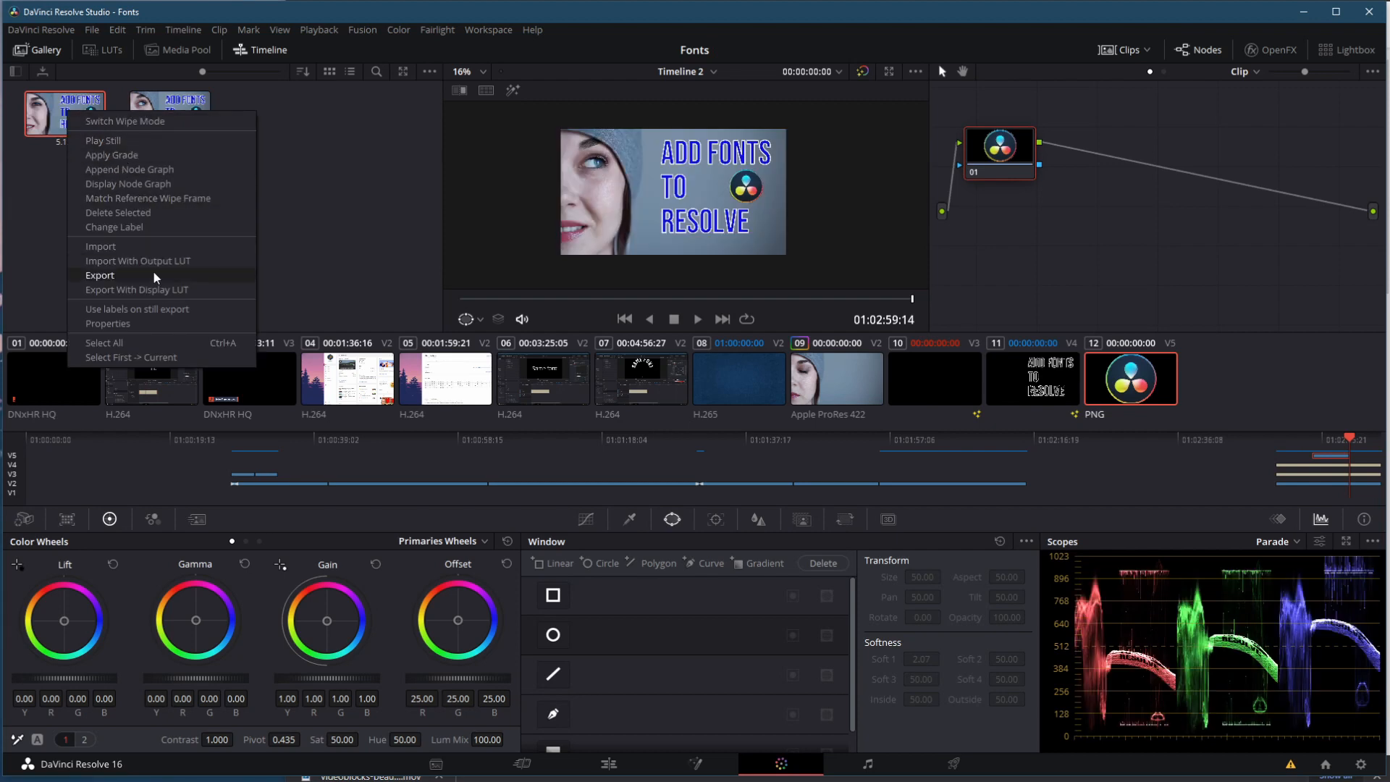
{"action": "left_click", "coordinate": [100, 275]}
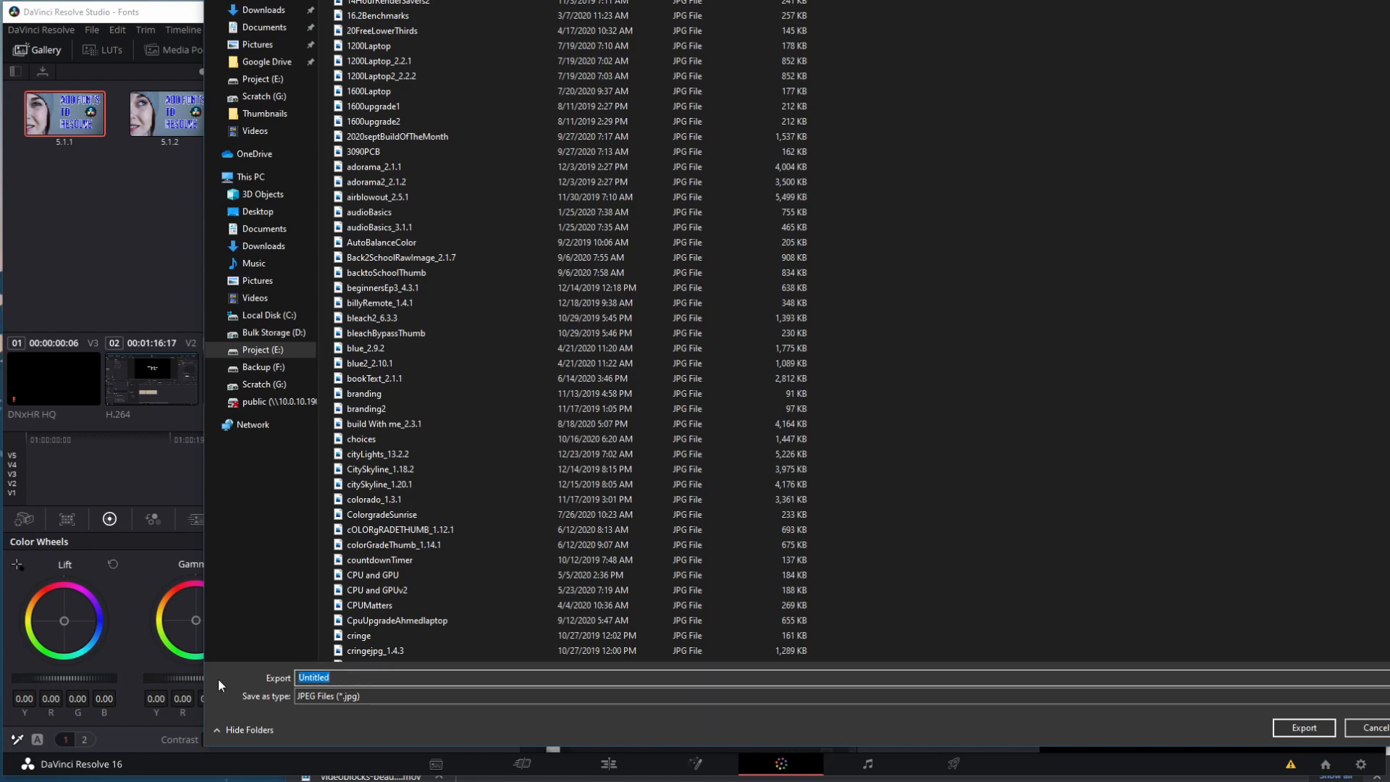
{"action": "type", "text": "Add"}
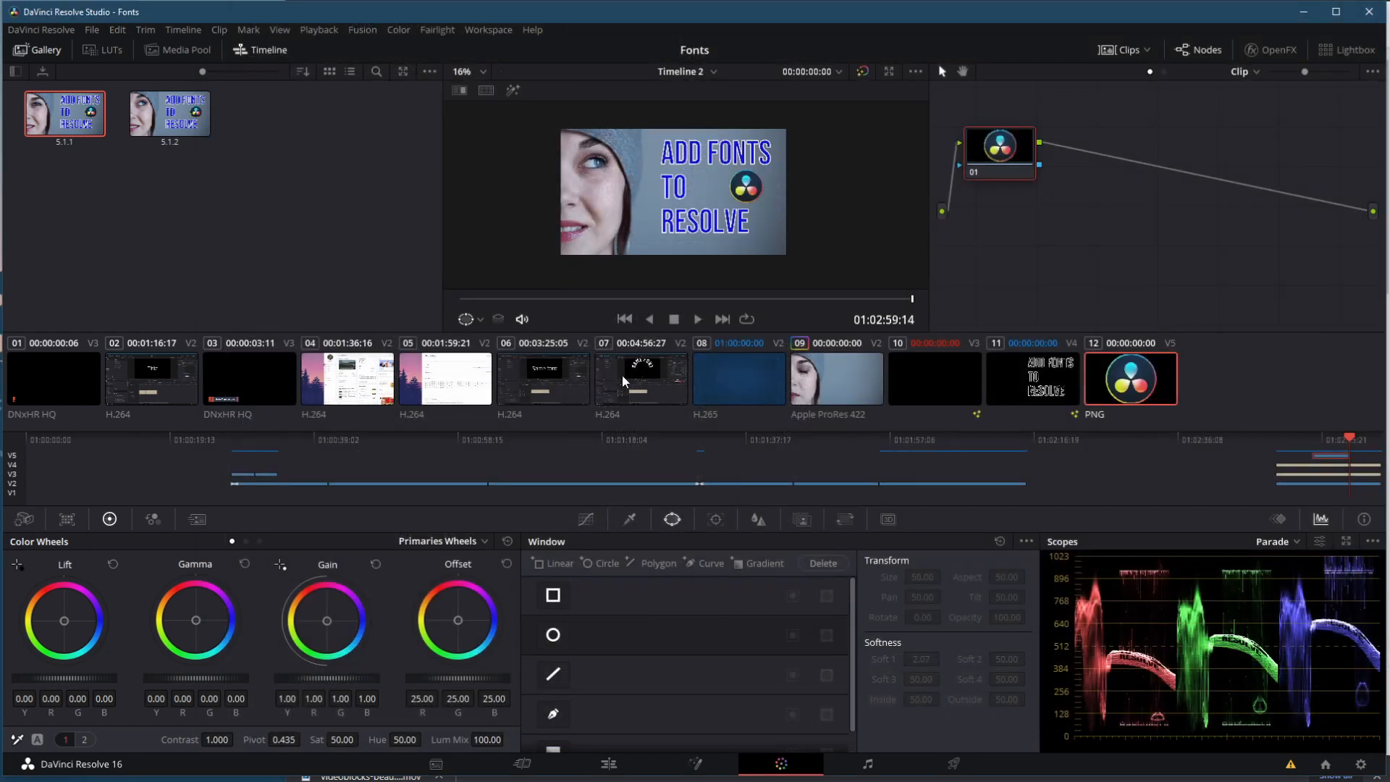
Export the second gallery still as JPEG AddFontsToResolve_5.1.1
{"action": "right_click", "coordinate": [168, 113]}
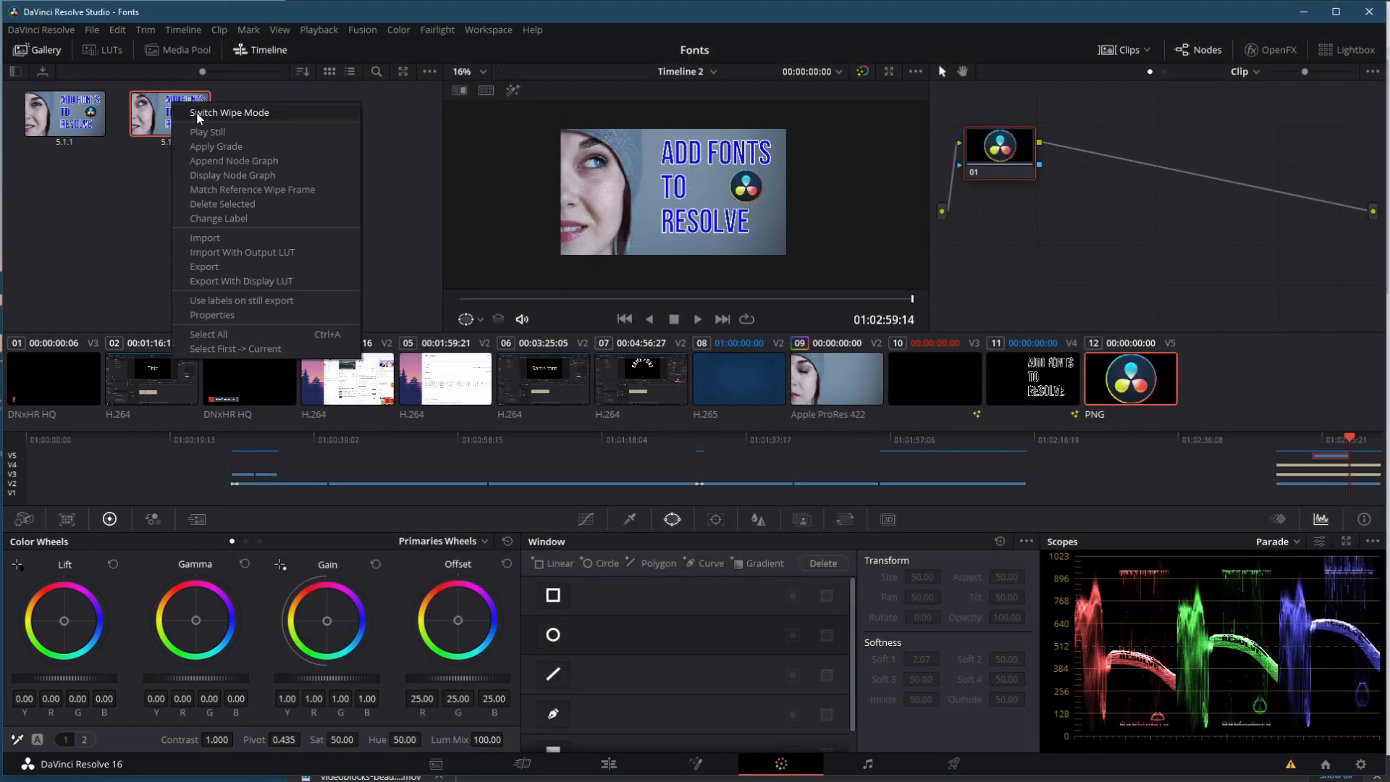
{"action": "left_click", "coordinate": [204, 267]}
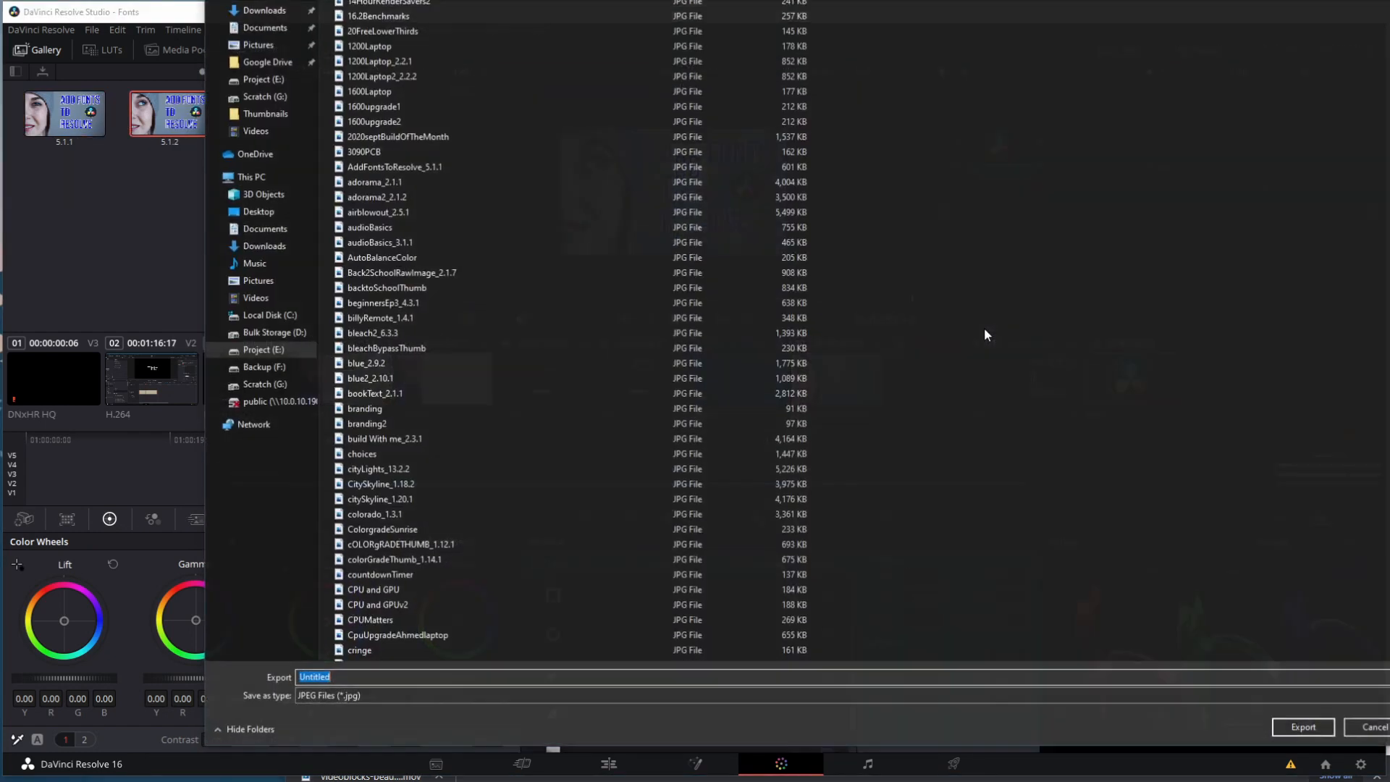
{"action": "left_click", "coordinate": [359, 650]}
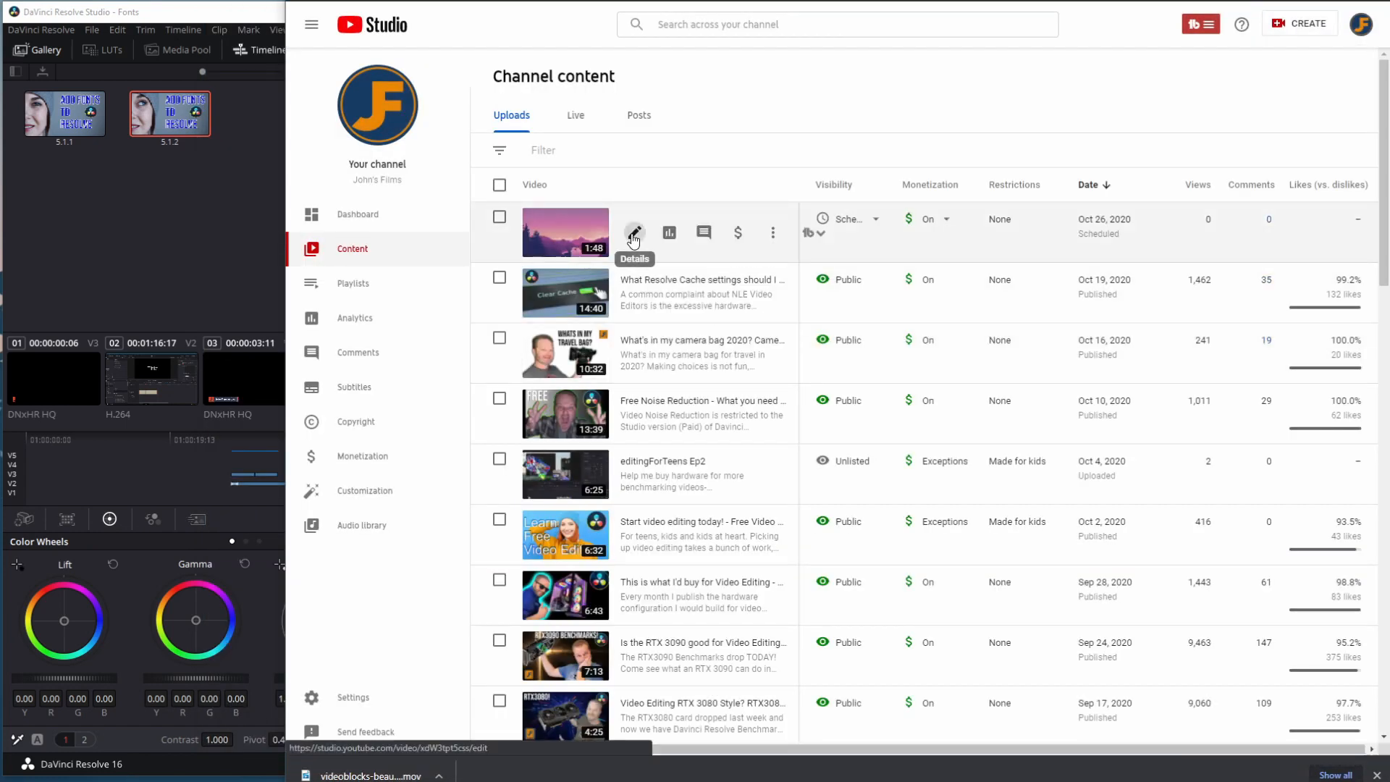
Upload the exported ADD FONTS TO RESOLVE JPEG as the scheduled video's thumbnail and save
{"action": "left_click", "coordinate": [634, 232]}
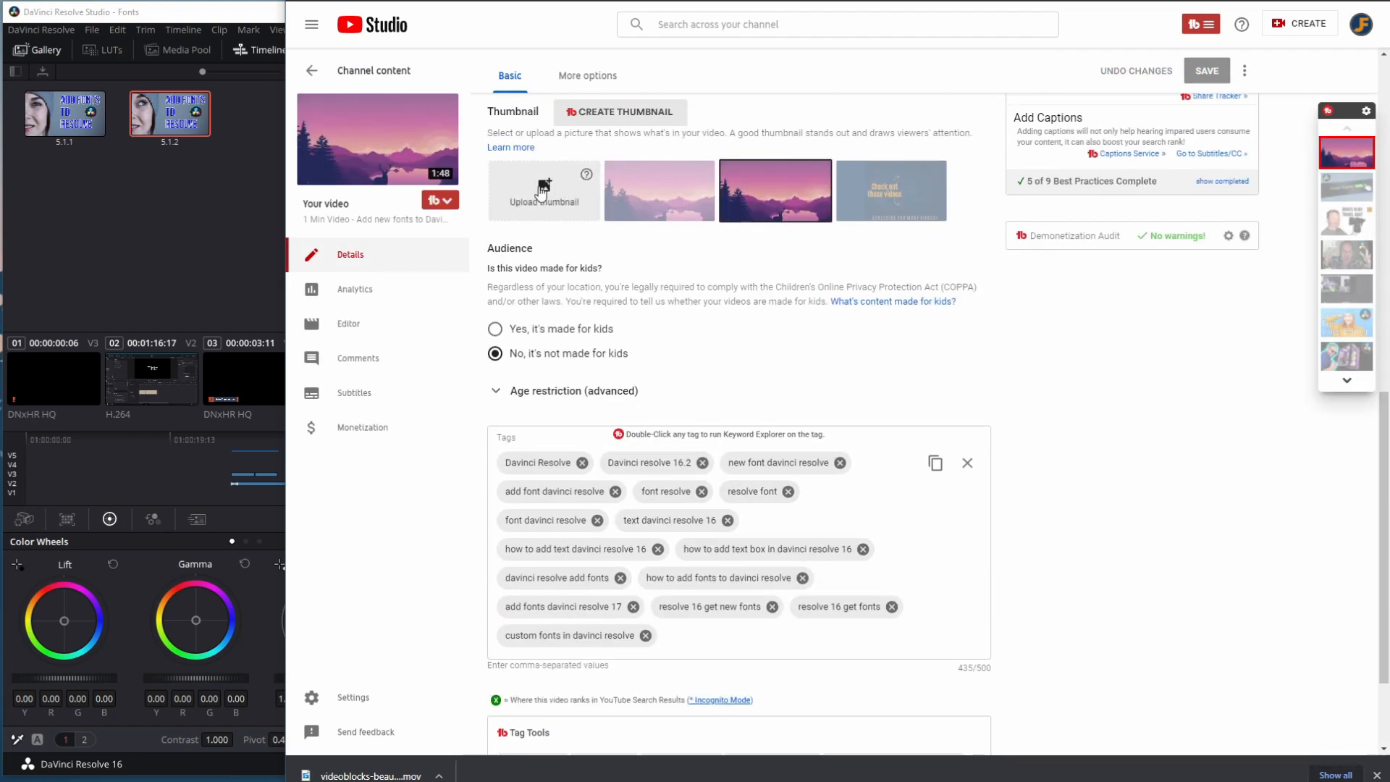
{"action": "left_click", "coordinate": [543, 189]}
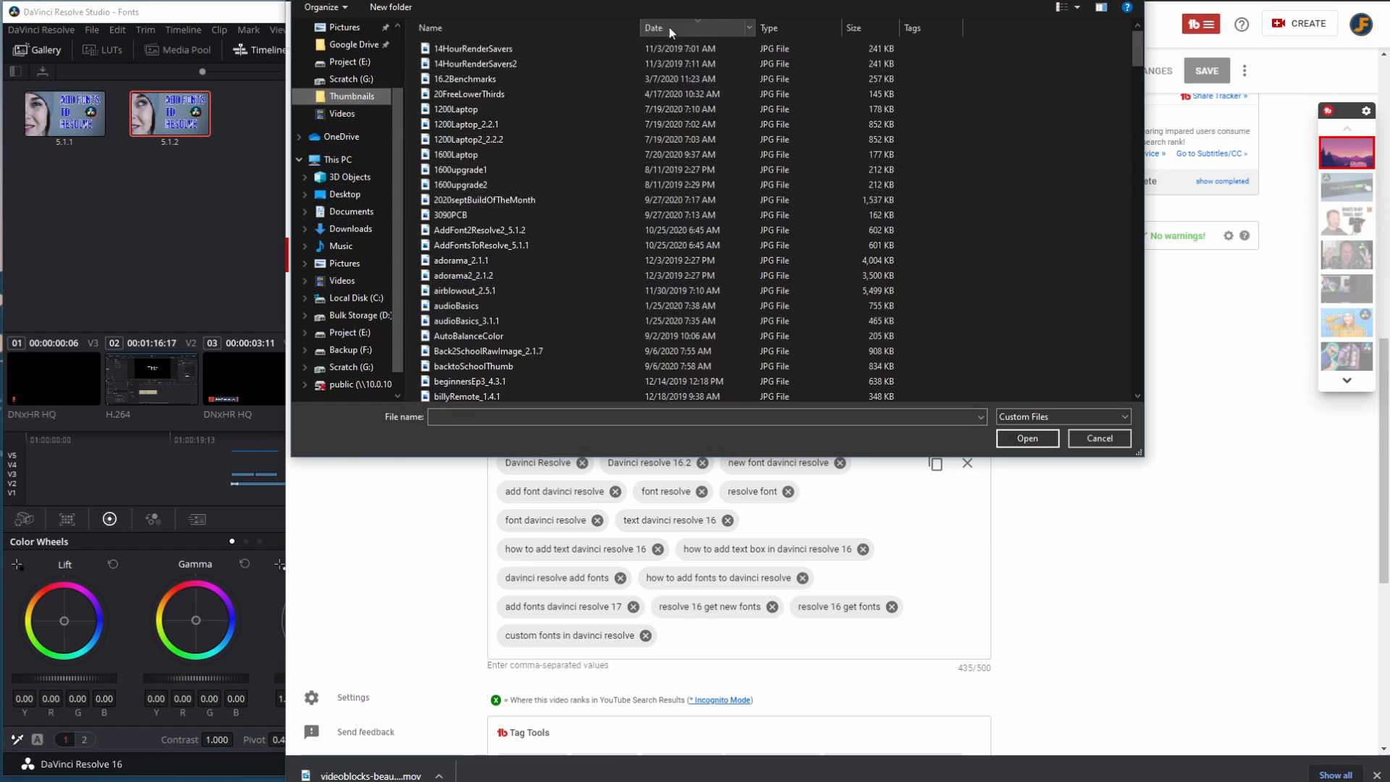
{"action": "left_click", "coordinate": [481, 62]}
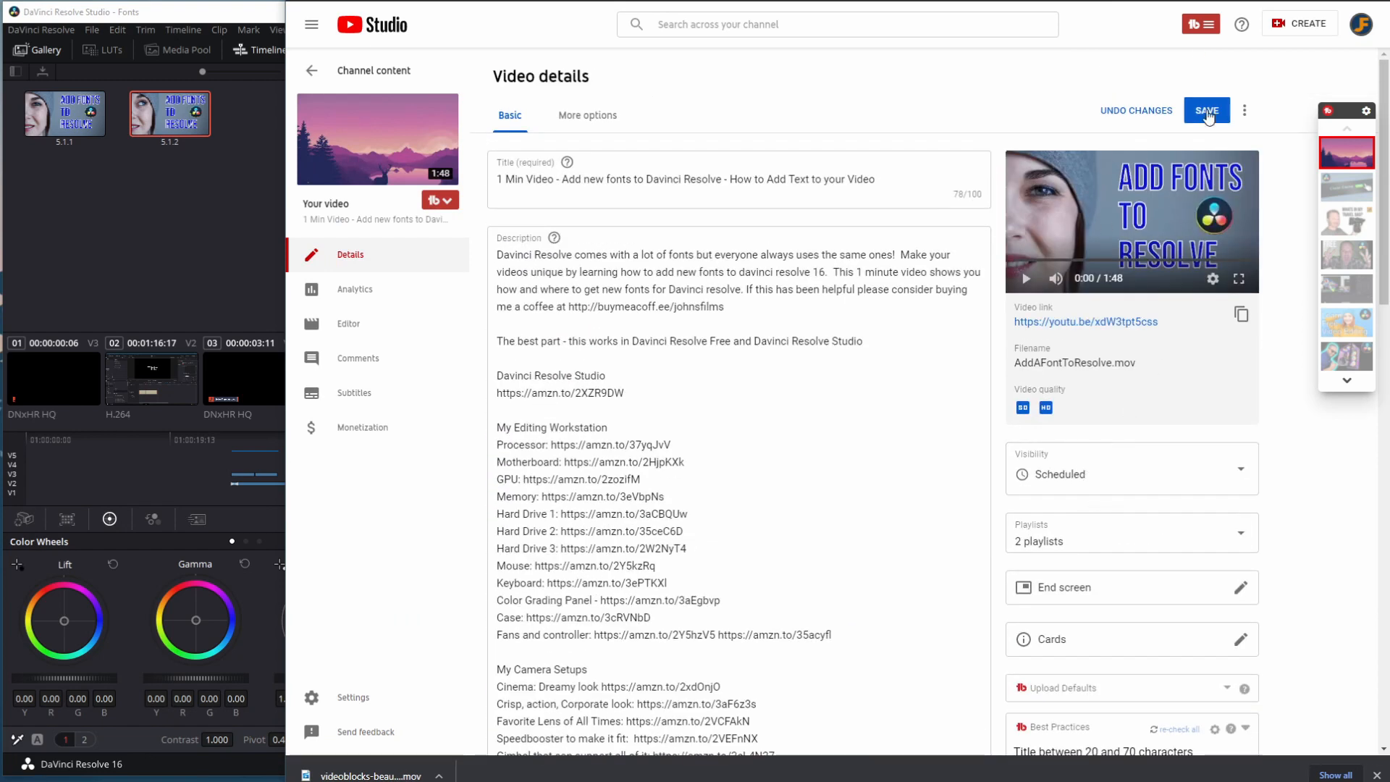
{"action": "left_click", "coordinate": [1206, 110]}
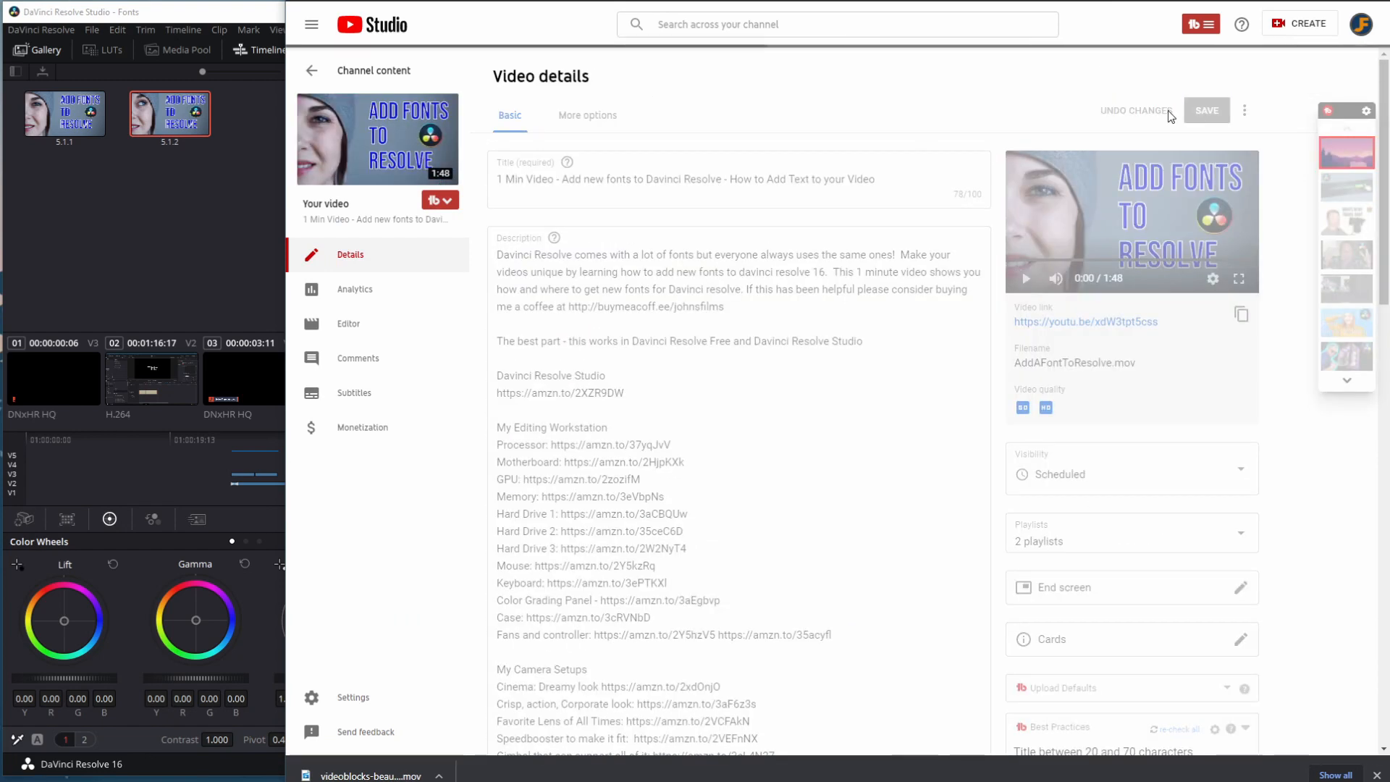
Undo the changes to restore the purple mountain thumbnail, then select a word in the description
{"action": "left_click", "coordinate": [1206, 110]}
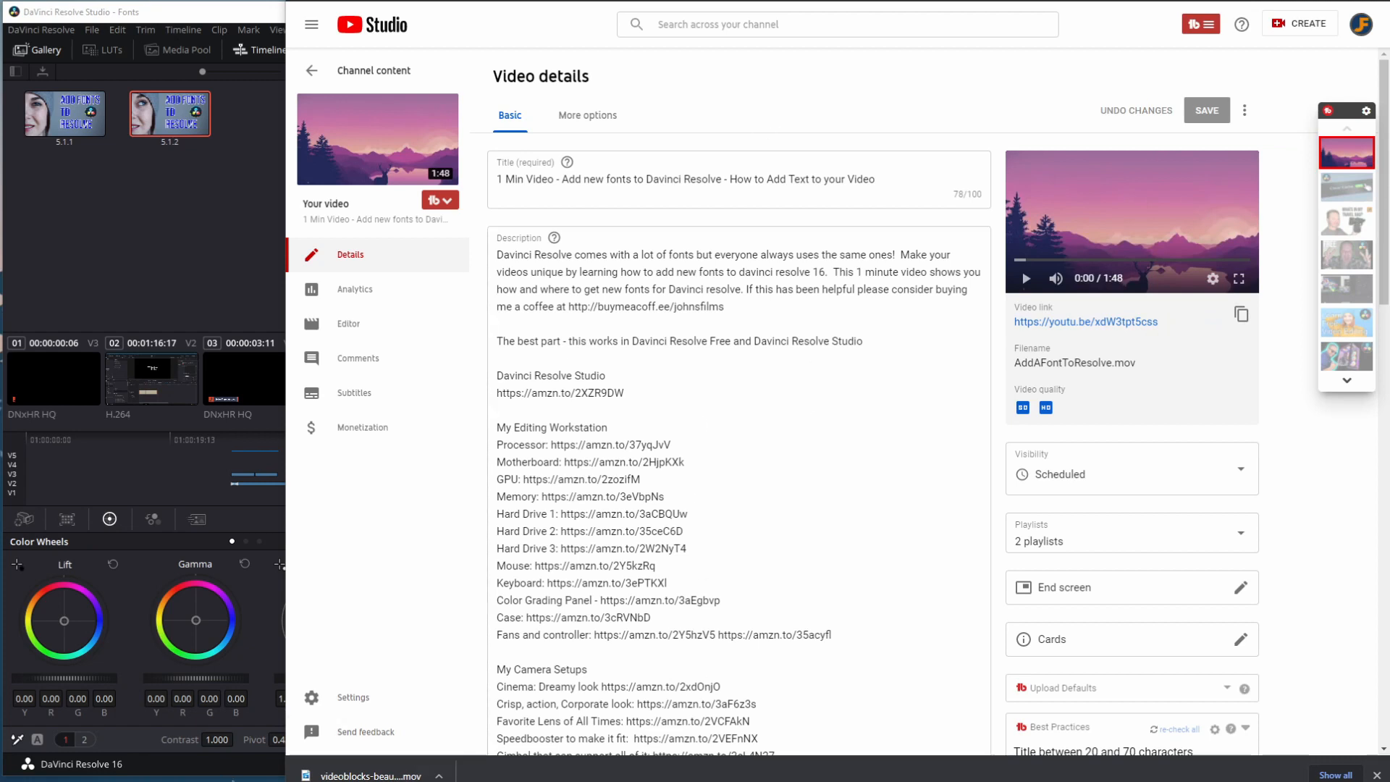
{"action": "mouse_move", "coordinate": [1043, 346]}
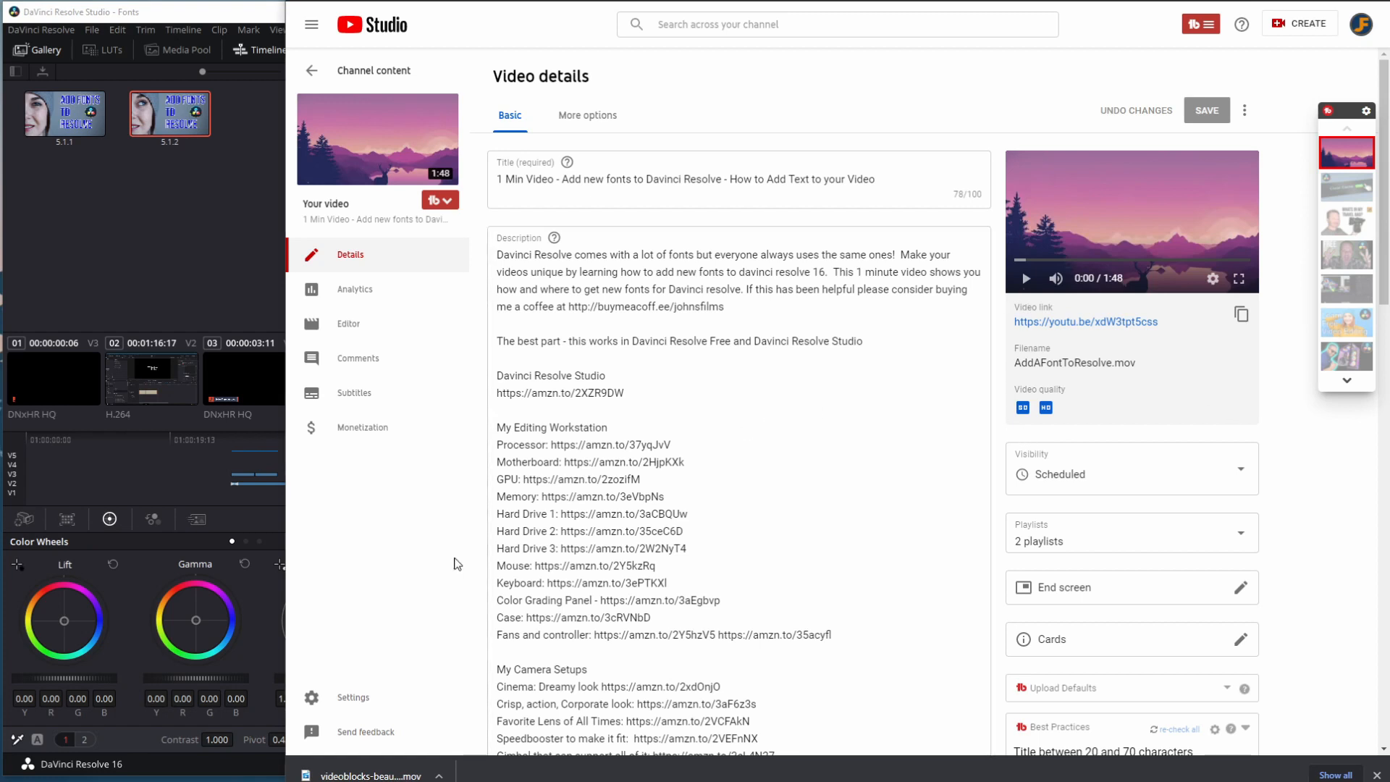
{"action": "mouse_move", "coordinate": [448, 567]}
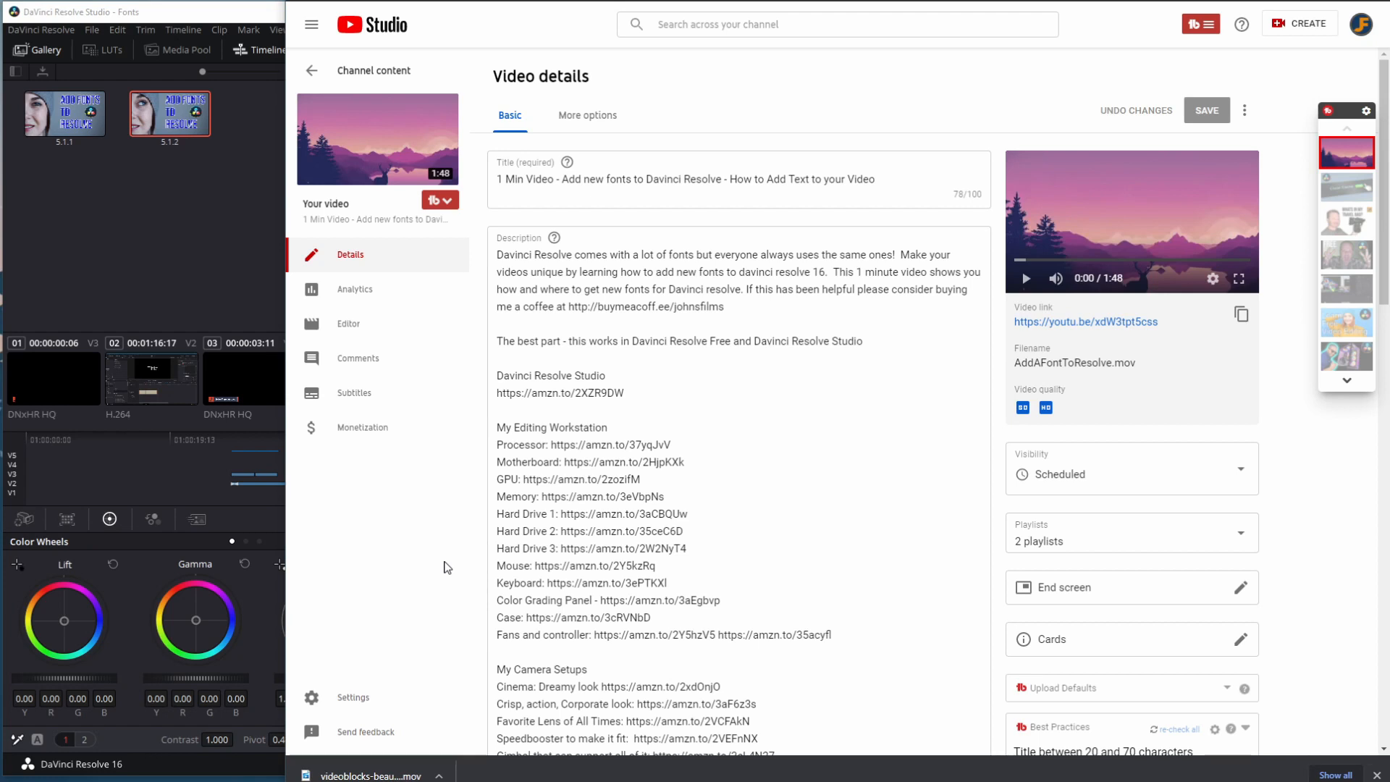
{"action": "double_click", "coordinate": [665, 306]}
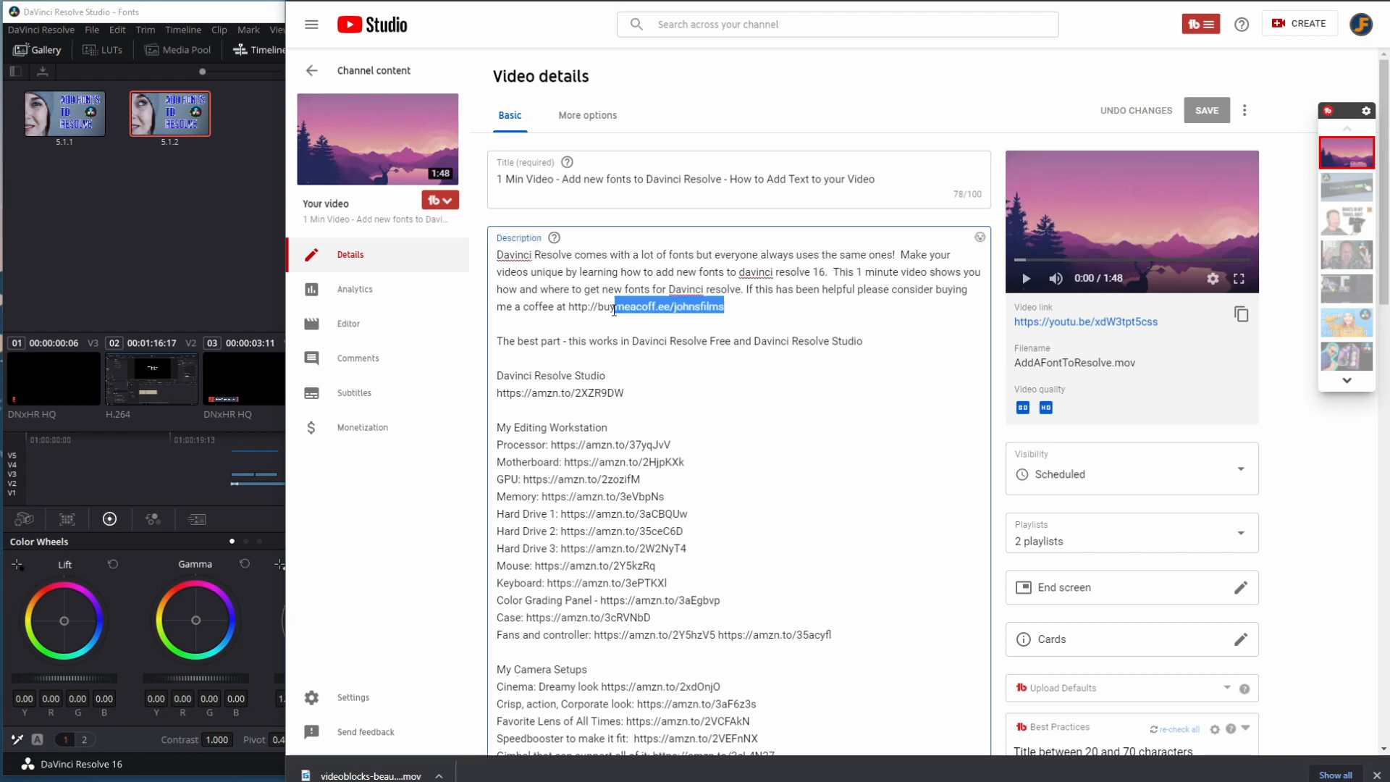